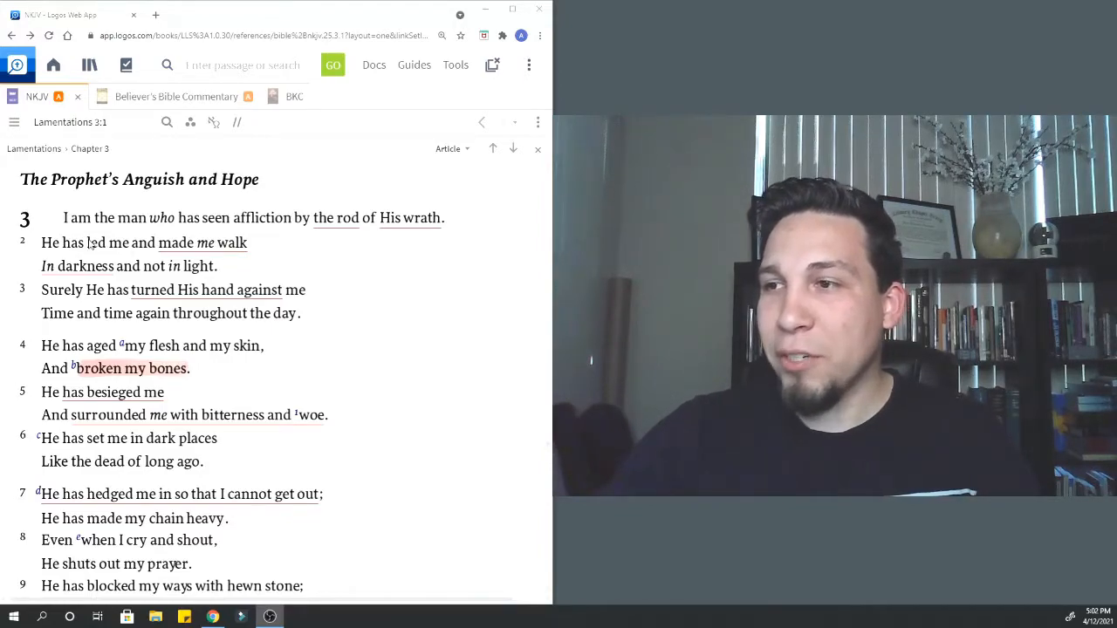
mouse_move(75, 228)
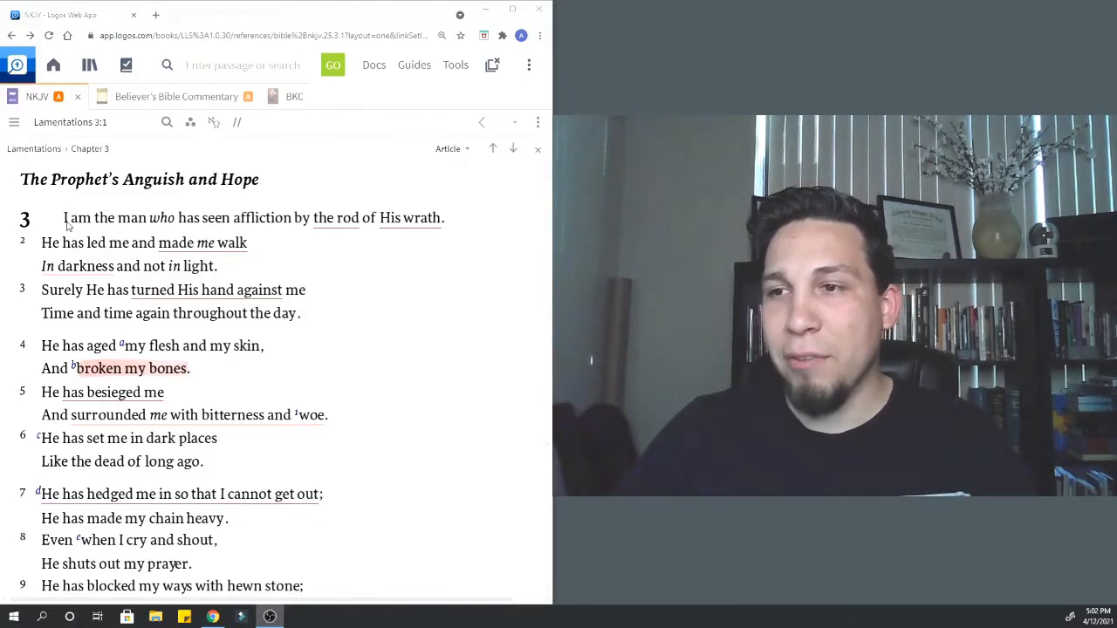
mouse_move(57, 220)
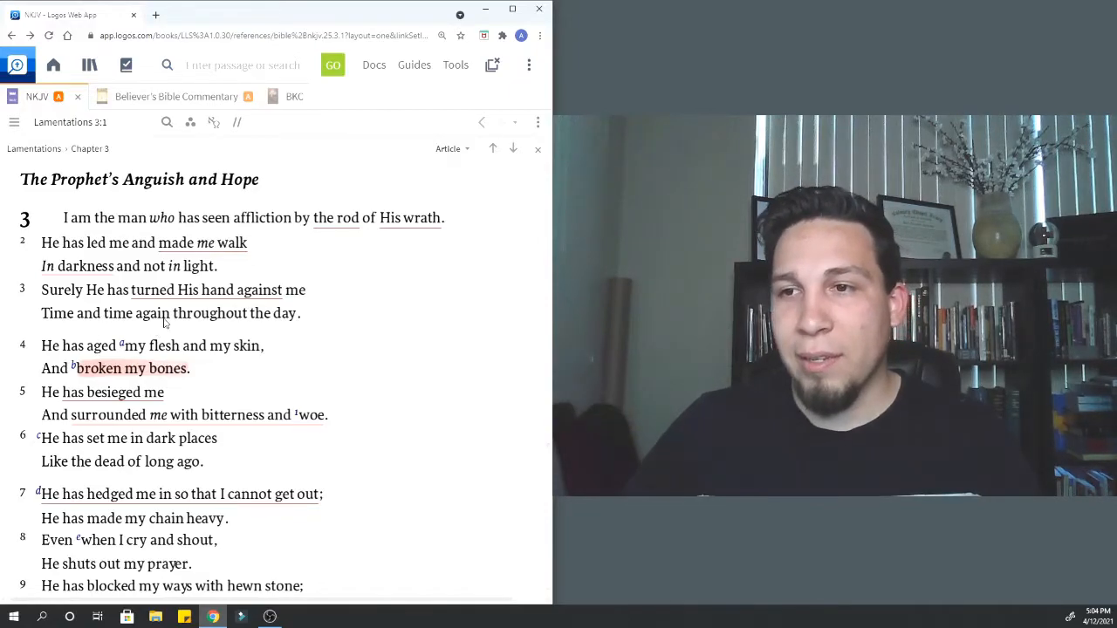
- Scroll the NKJV pane so Lamentations 3:4 sits at the top, showing verses 4–12
scroll("down", 3)
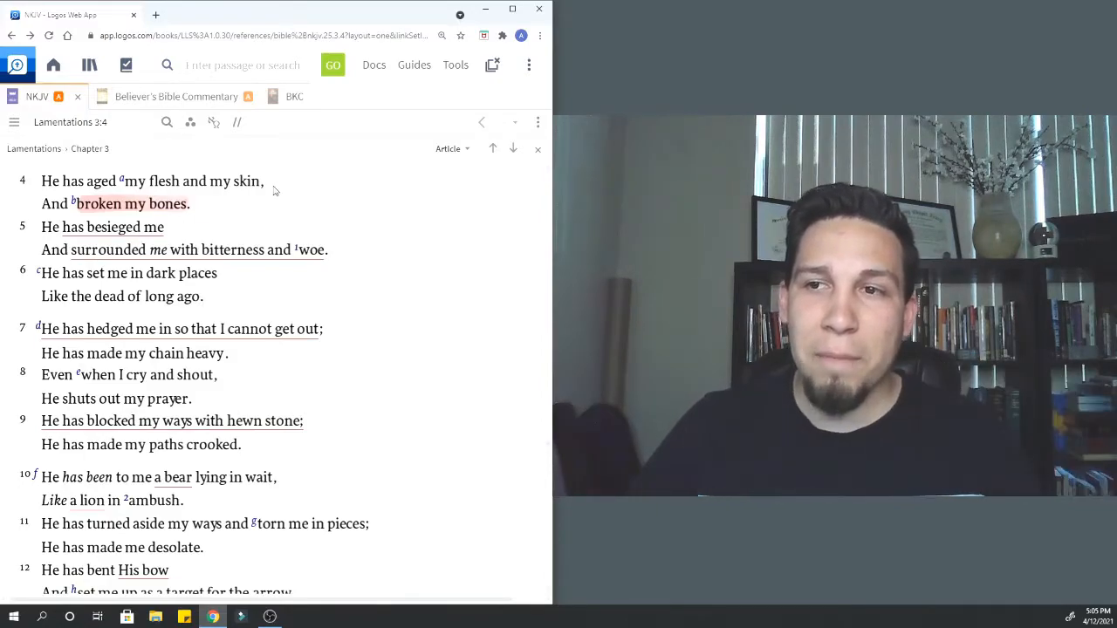
mouse_move(275, 221)
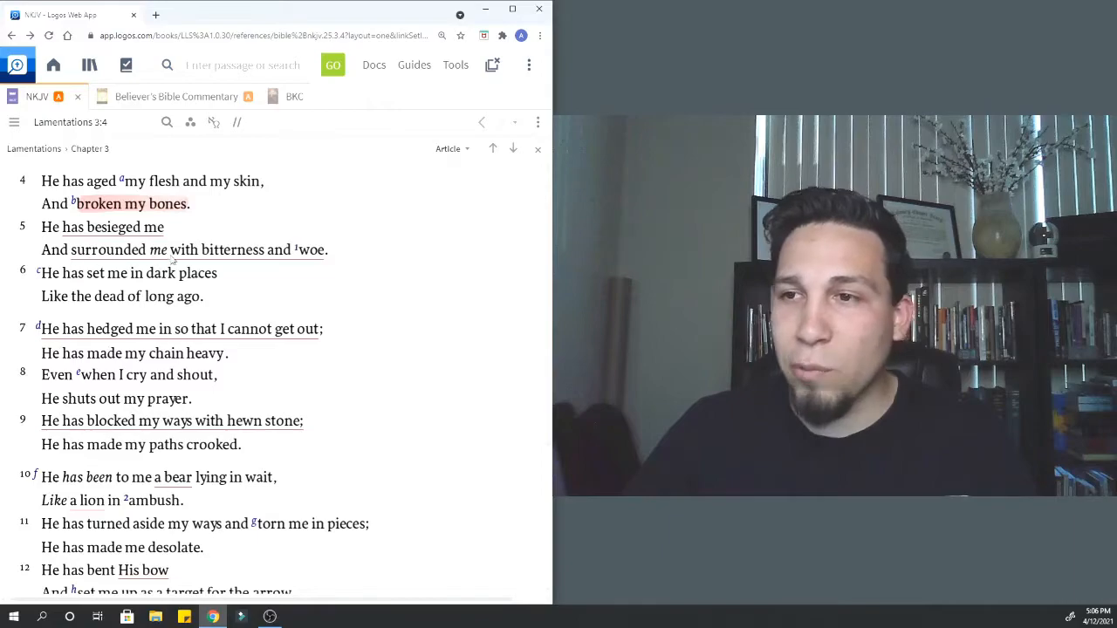
mouse_move(298, 249)
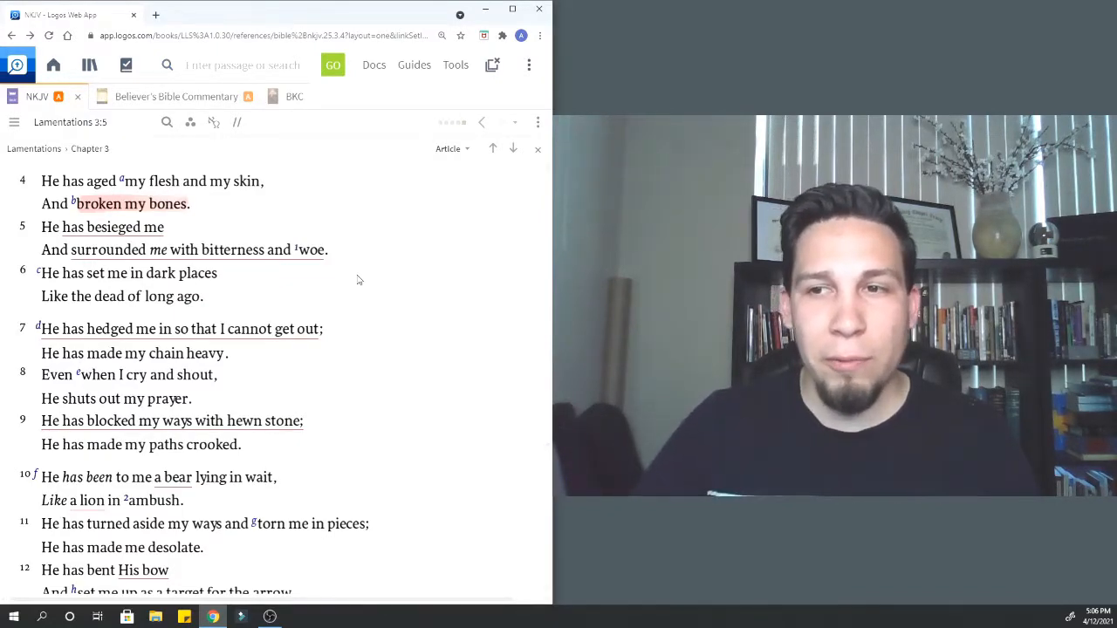
- Scroll down to show Lamentations 3:7–14, including highlighted verse 14
scroll("down", 3)
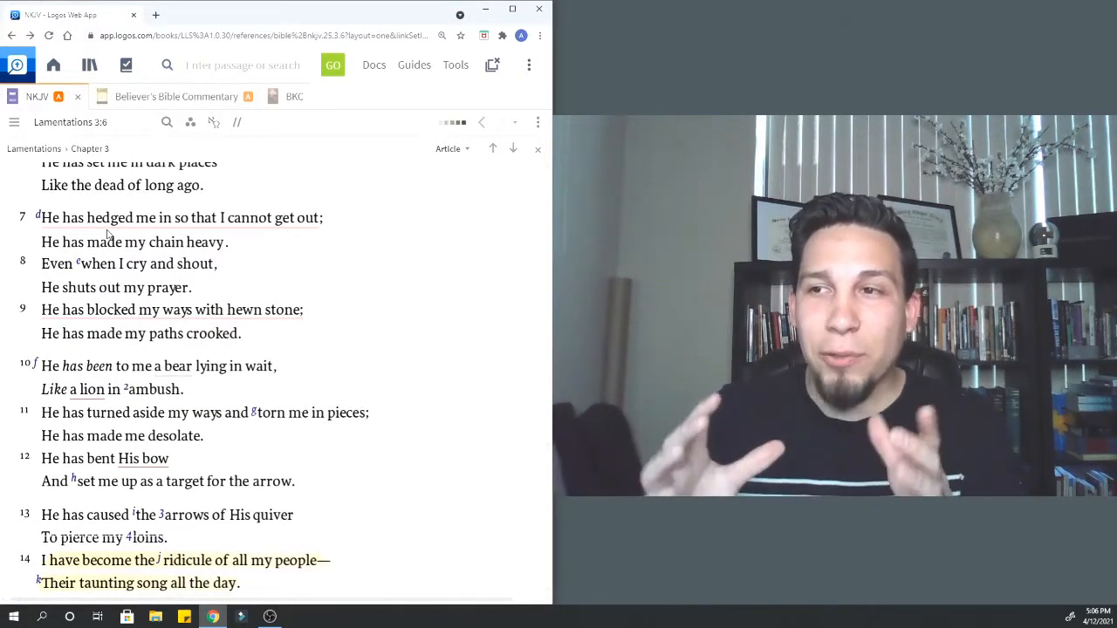
mouse_move(123, 253)
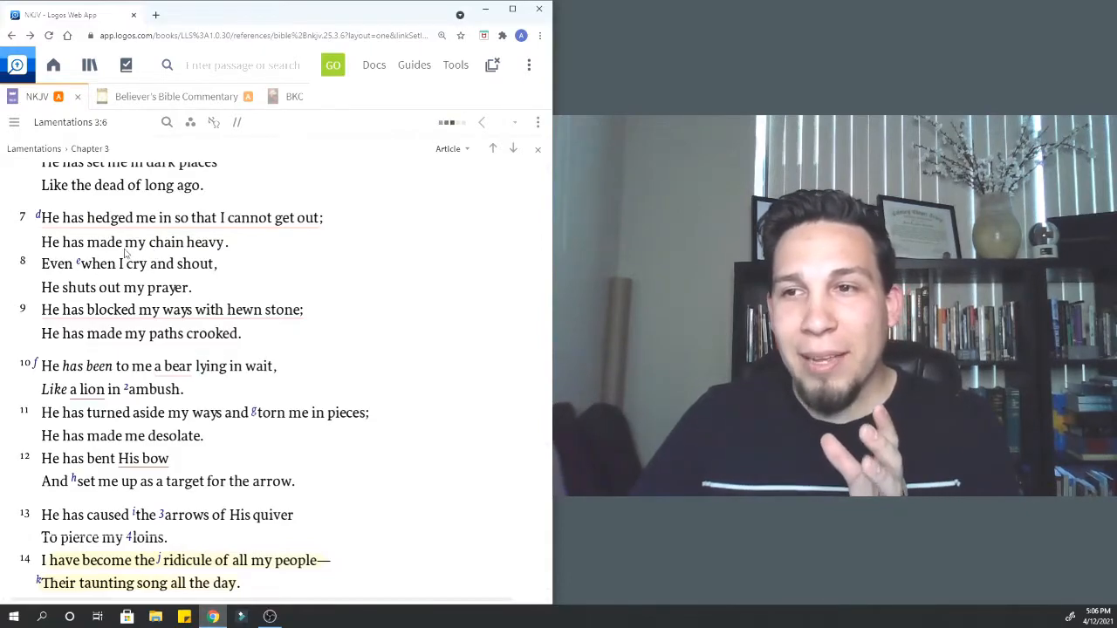
mouse_move(205, 277)
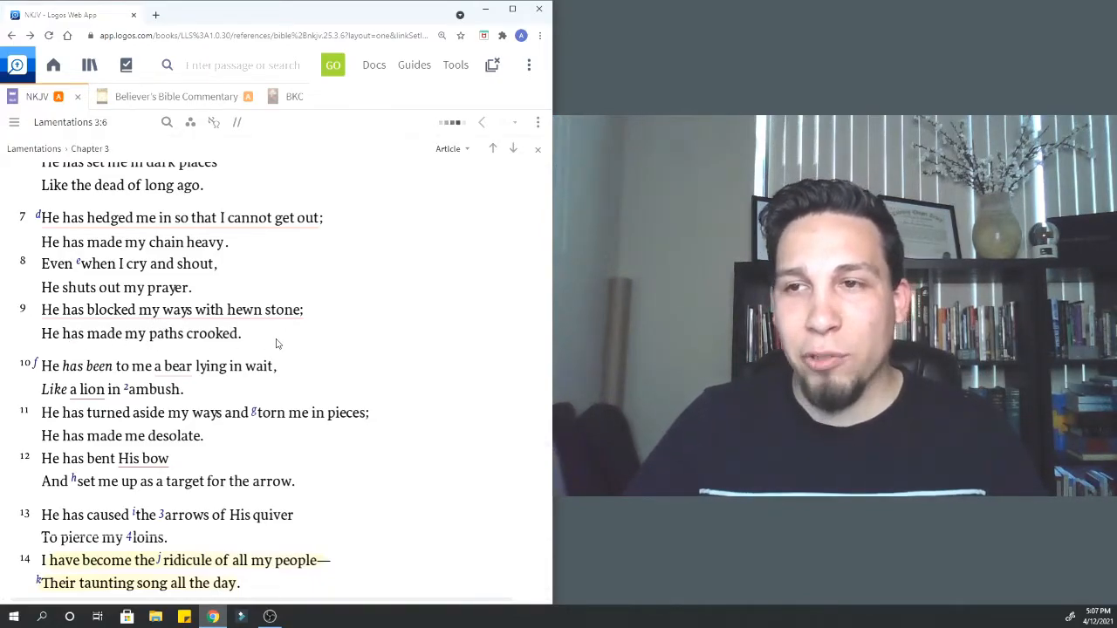
mouse_move(364, 310)
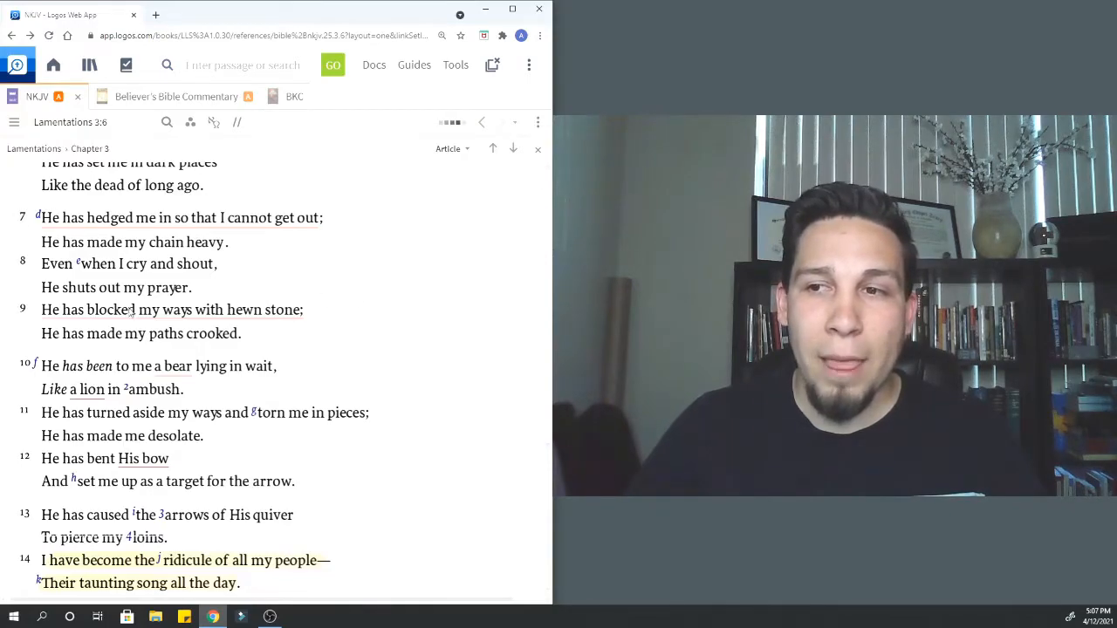
- Scroll back to Lamentations 3:1 and the heading 'The Prophet's Anguish and Hope'
scroll("down", 3)
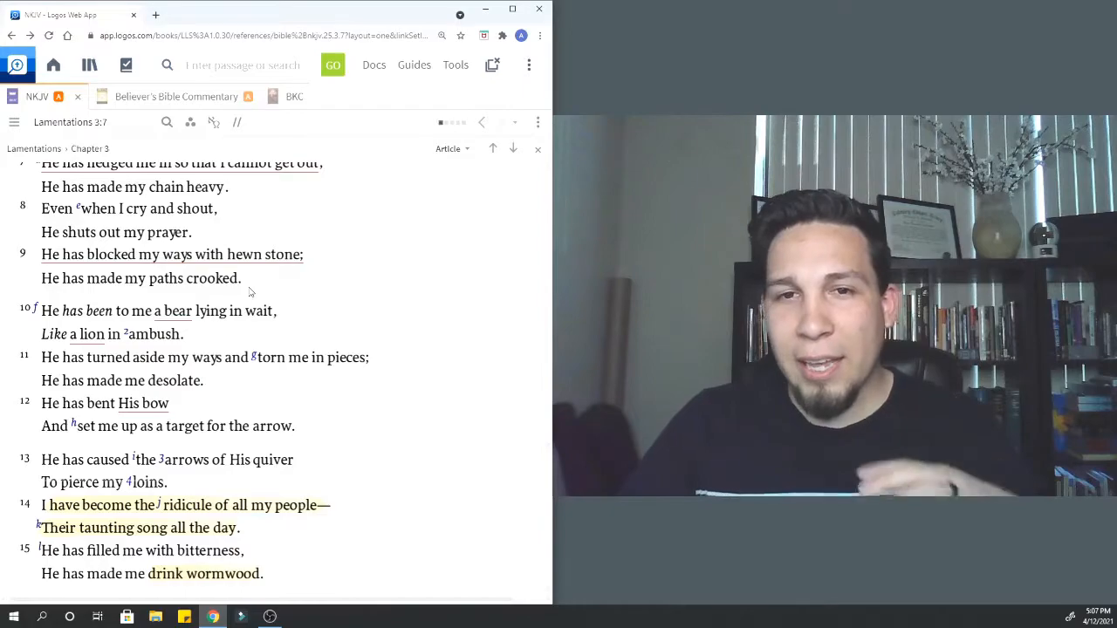
scroll("down", 3)
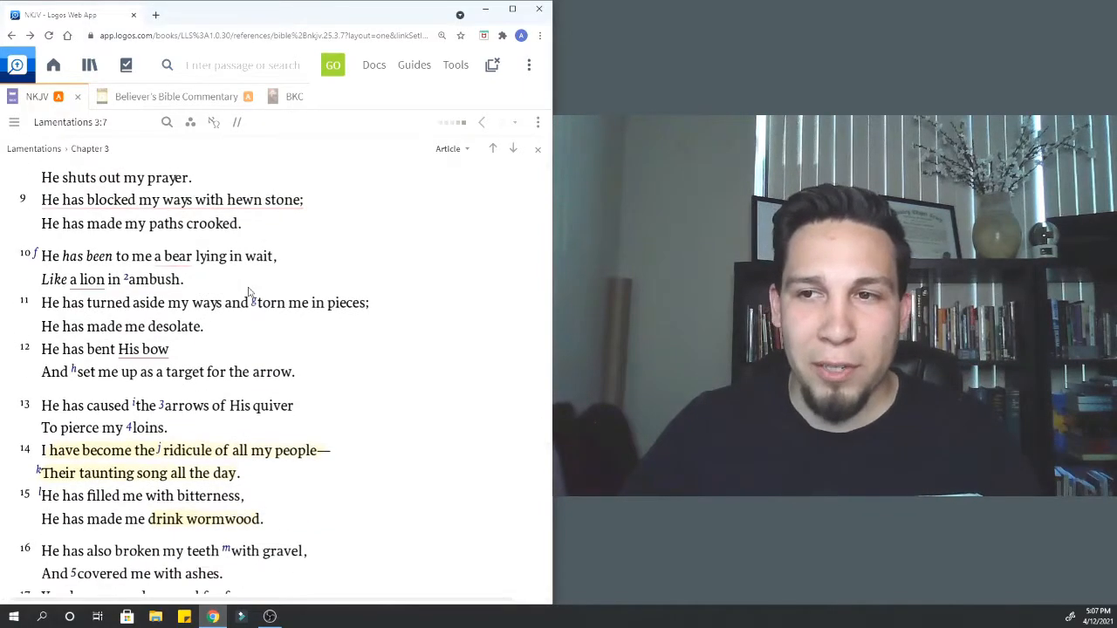
scroll("down", 3)
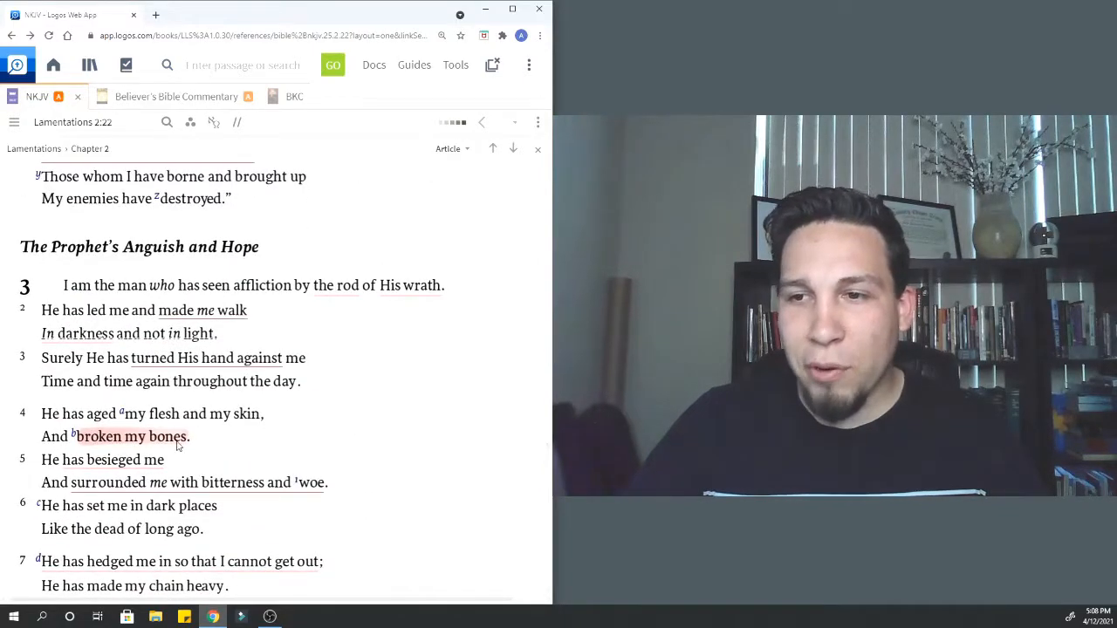
- Scroll ahead to Lamentations 3:13–21, reaching highlighted verses 19–21
scroll("down", 3)
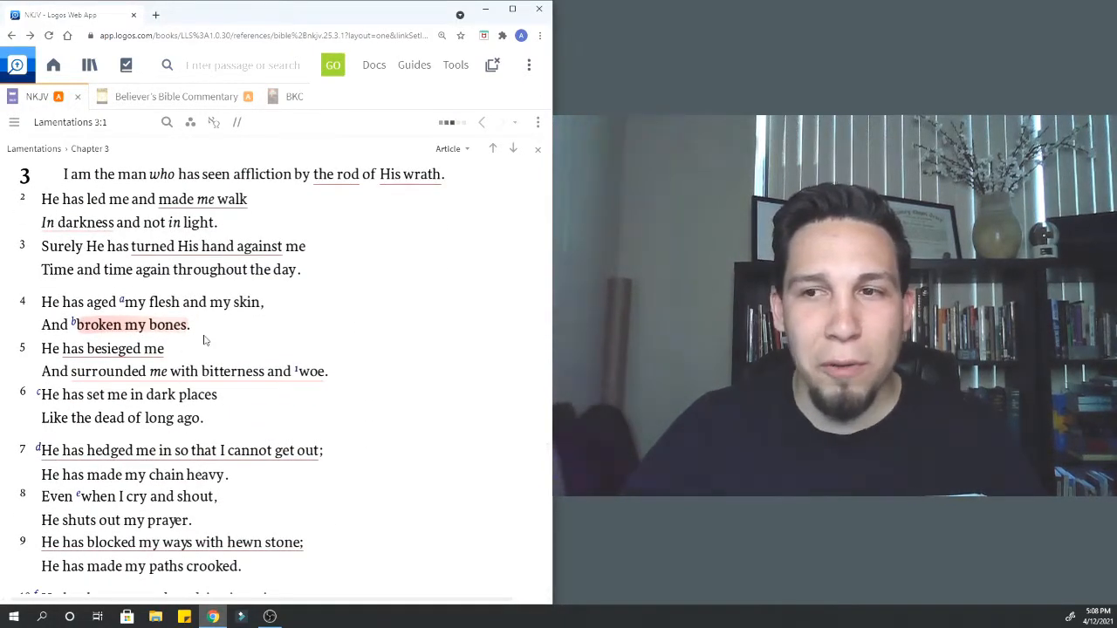
scroll("down", 3)
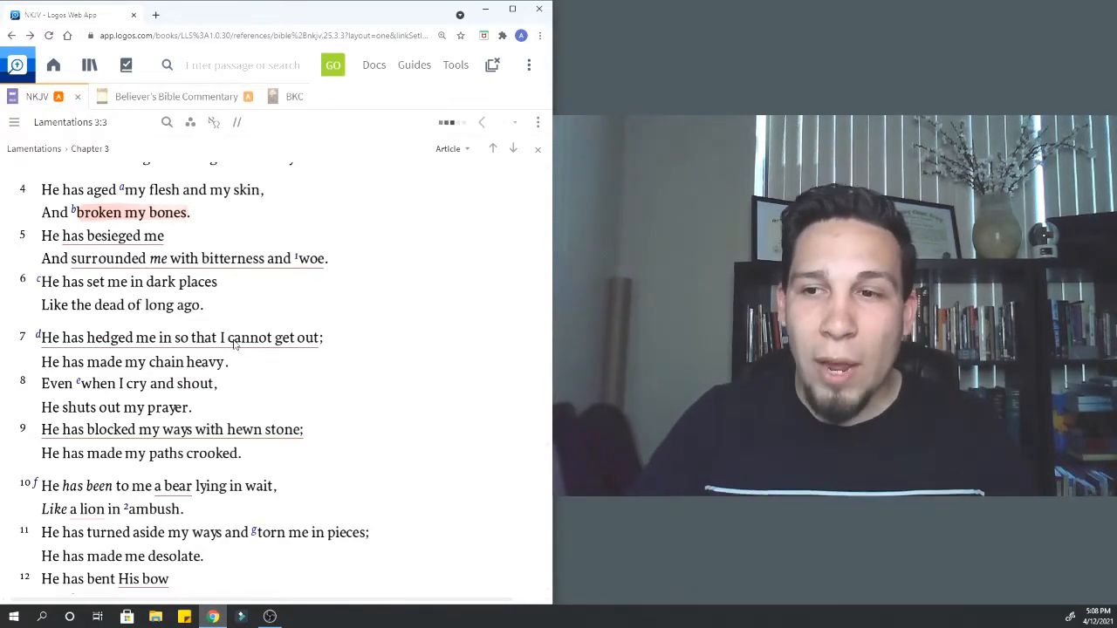
scroll("down", 3)
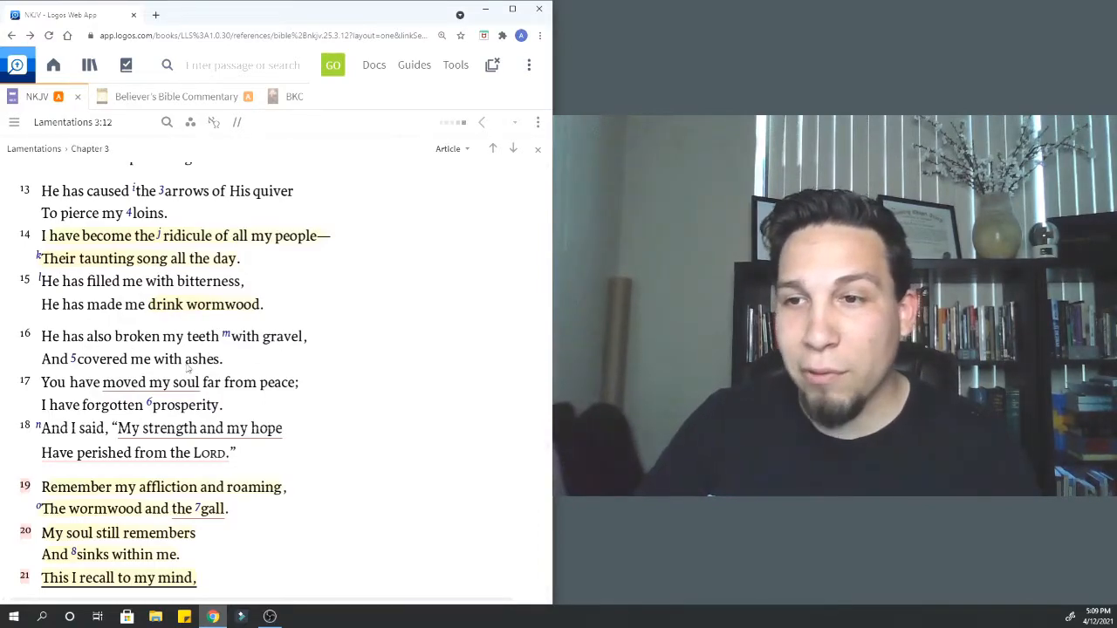
- Scroll so verse 15 leads, showing highlighted verses 19–23 with 'Through the Lord's mercies'
scroll("down", 3)
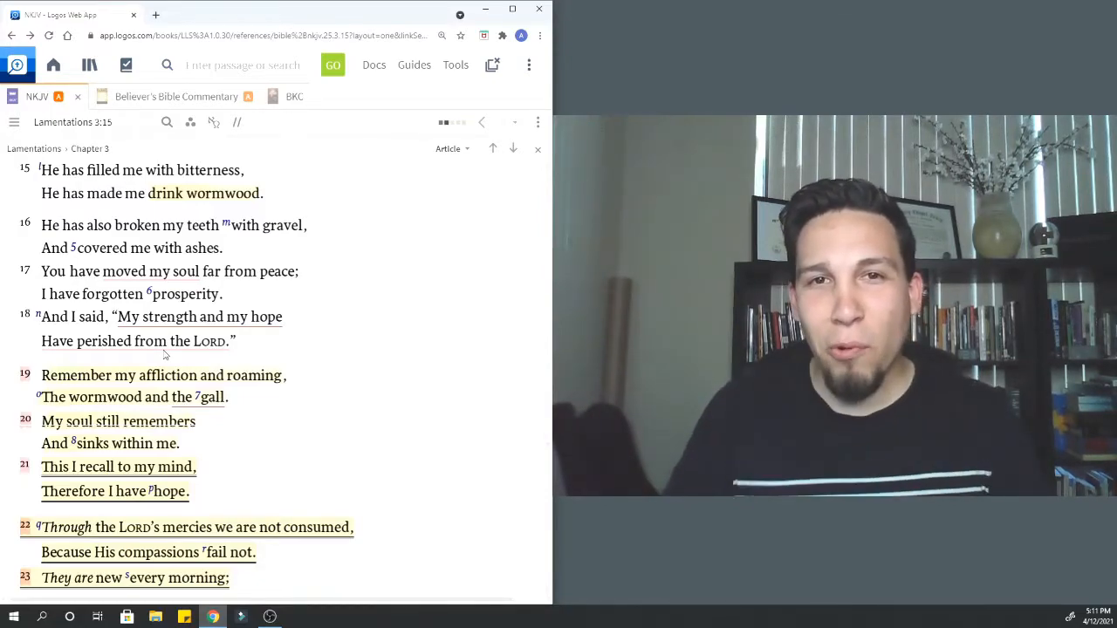
scroll("down", 3)
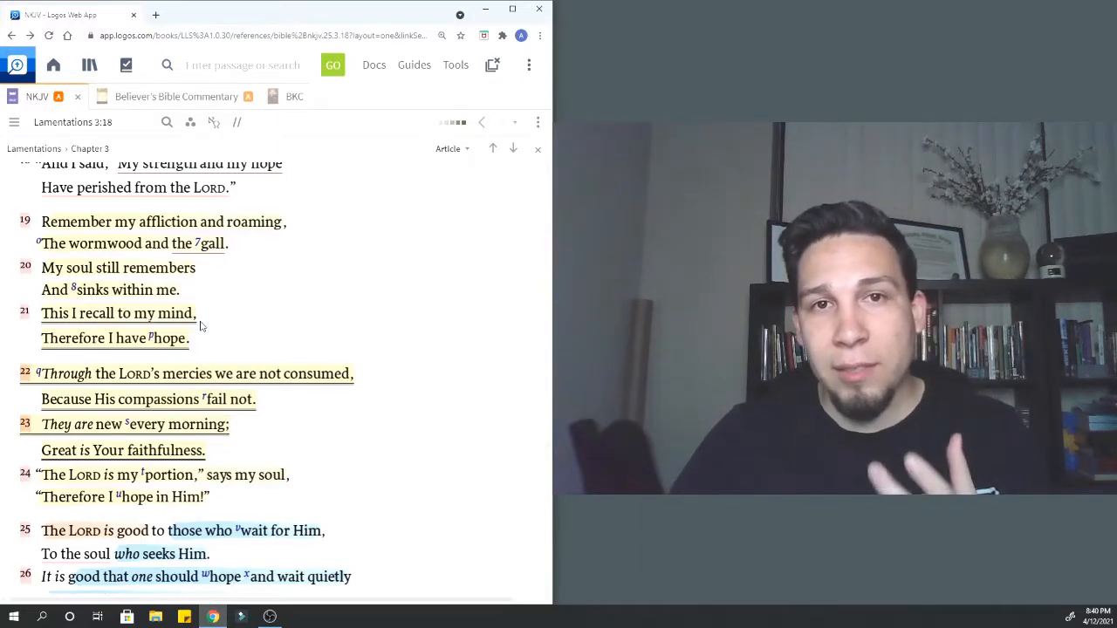
scroll("down", 3)
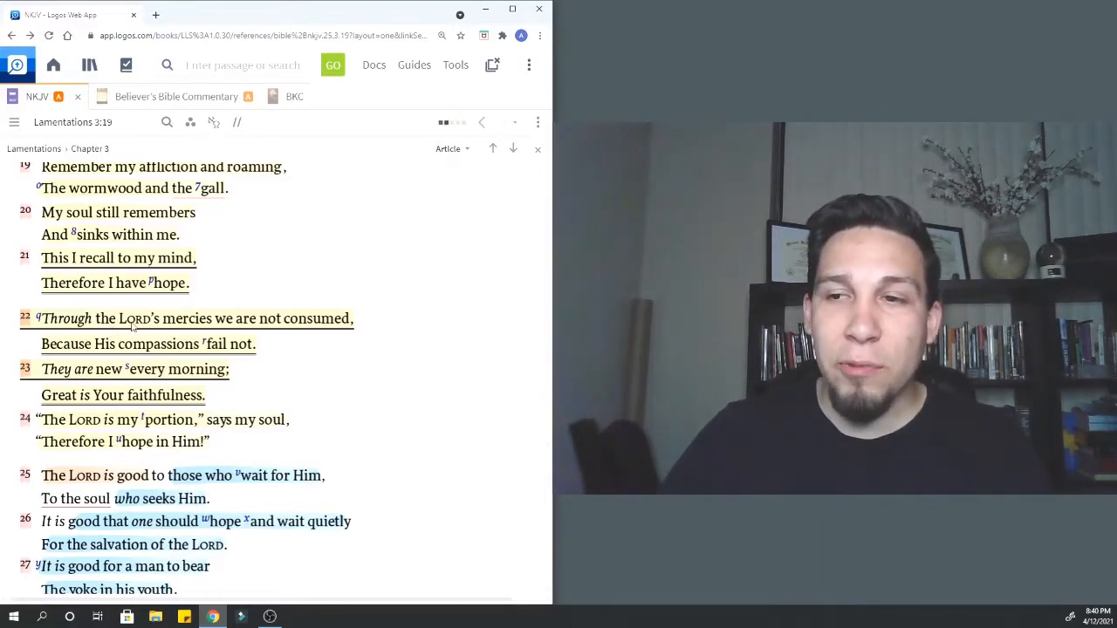
double_click(164, 318)
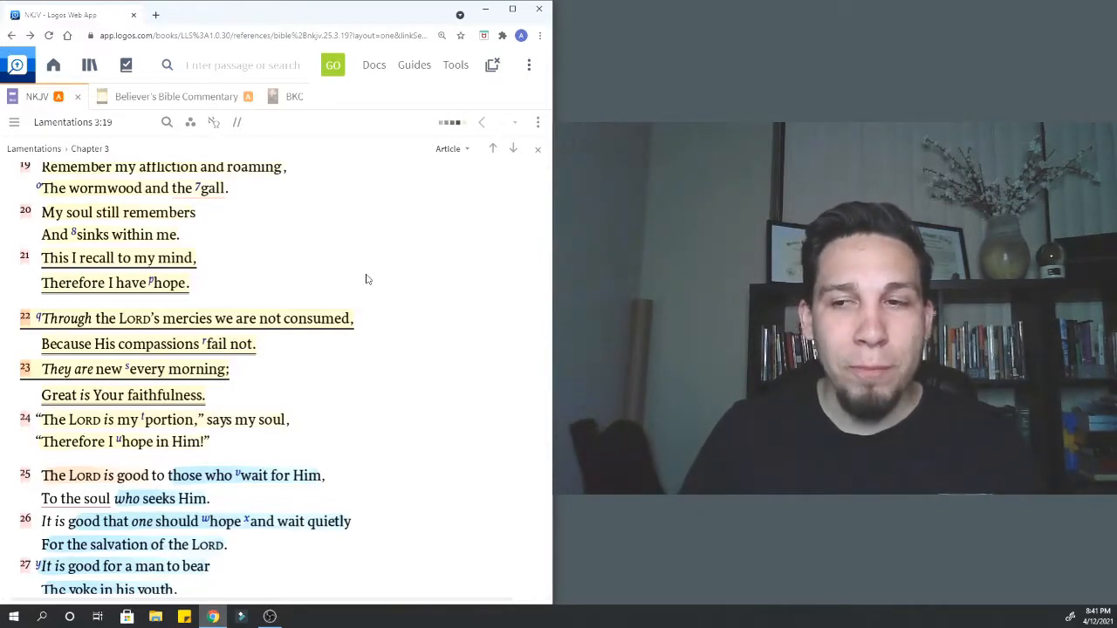
- Scroll until verse 24 is at the top, showing through verse 33
scroll("down", 3)
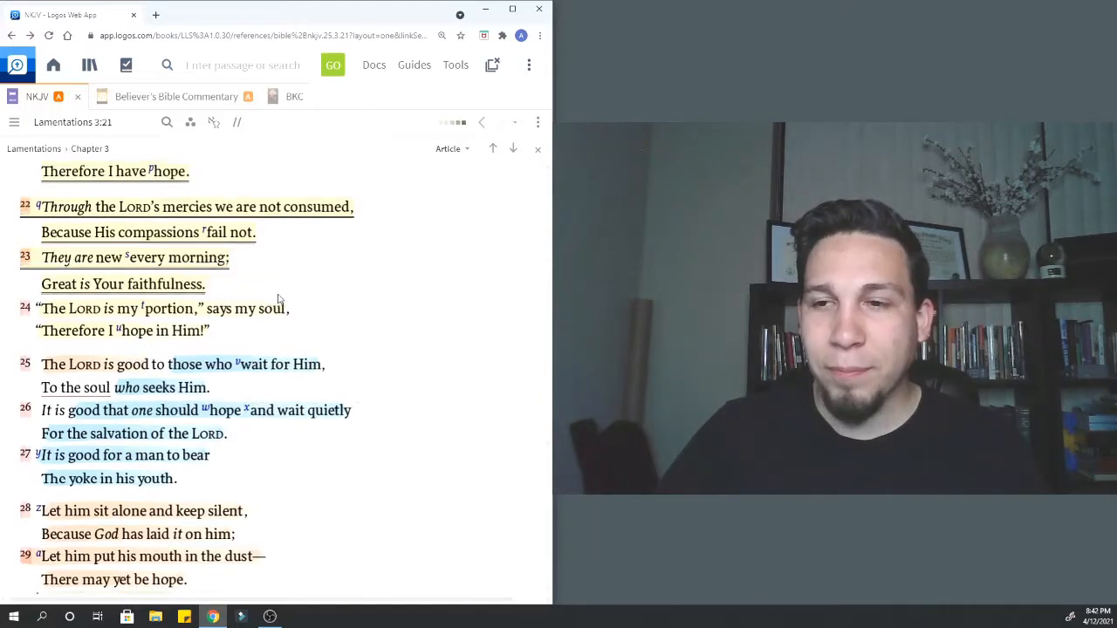
scroll("down", 3)
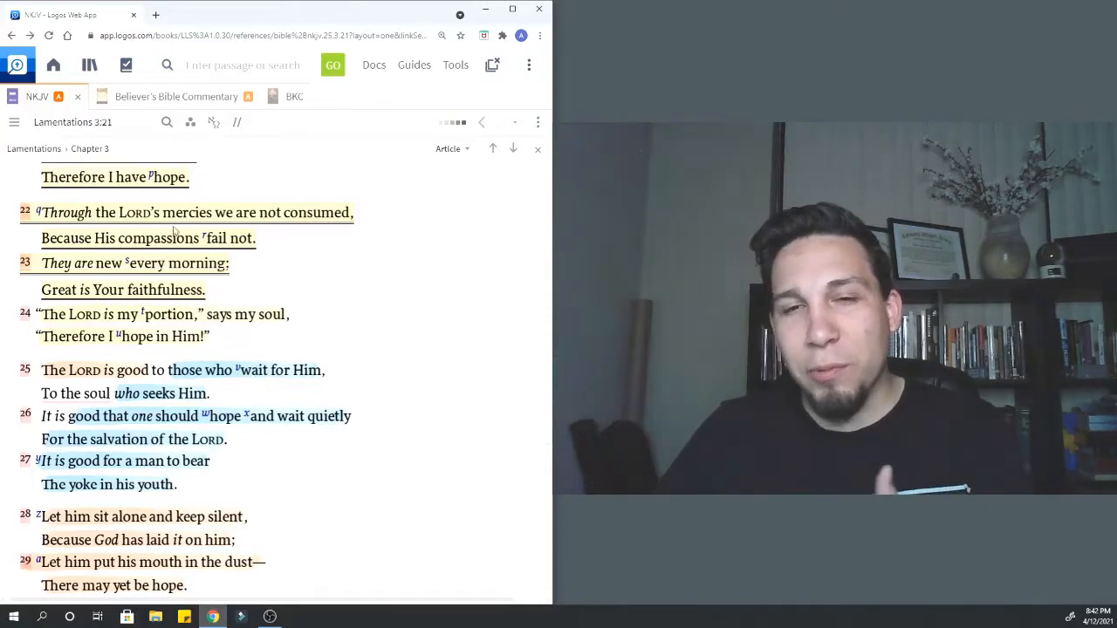
scroll("down", 3)
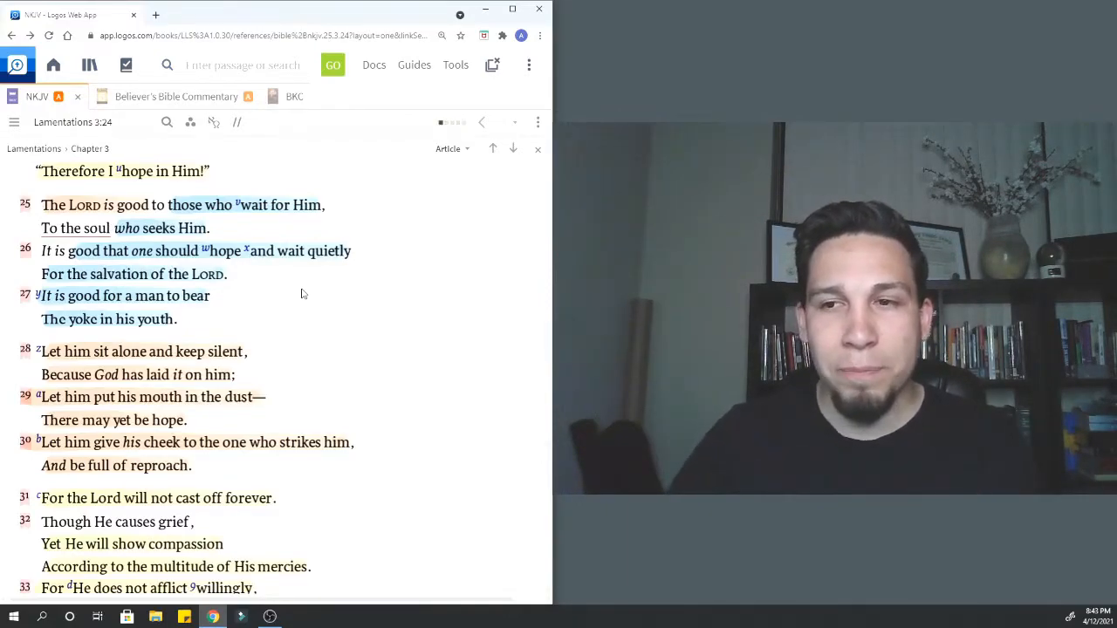
- Scroll a little further to show verses 27–35, ending 'To turn aside the justice due a man.'
scroll("down", 3)
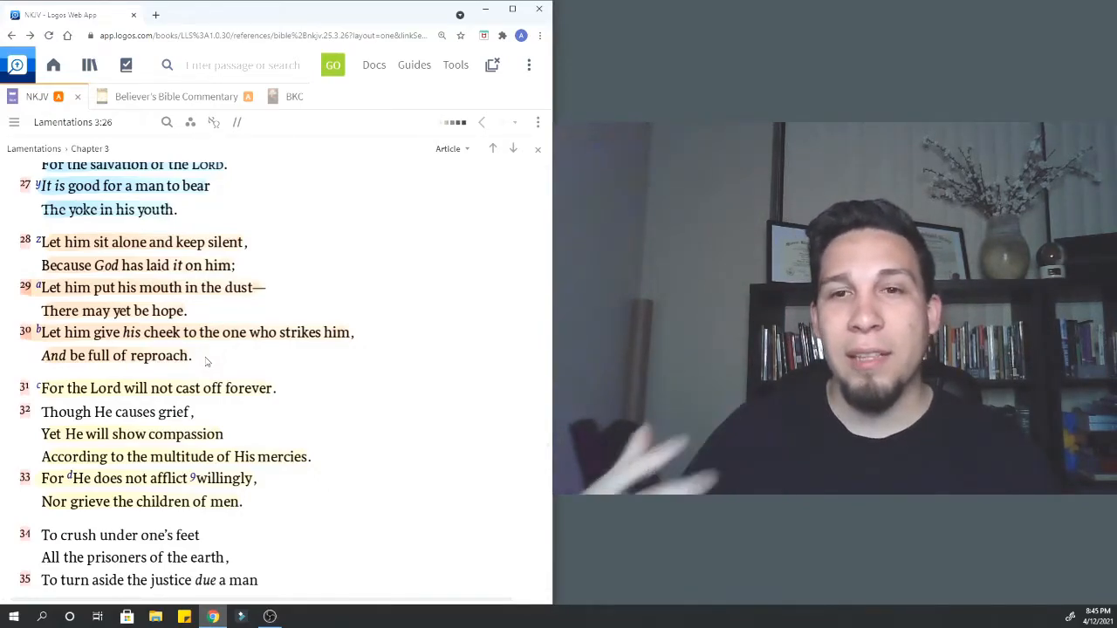
- Read on to Lamentations 3:34–41, bringing highlighted verse 40 into view
scroll("down", 3)
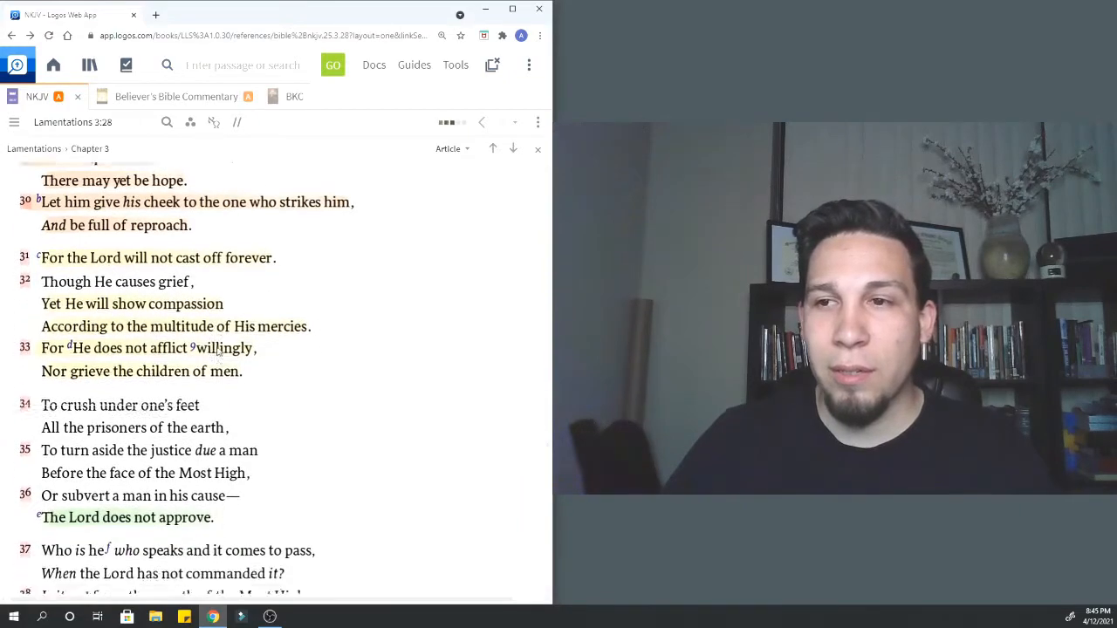
scroll("down", 3)
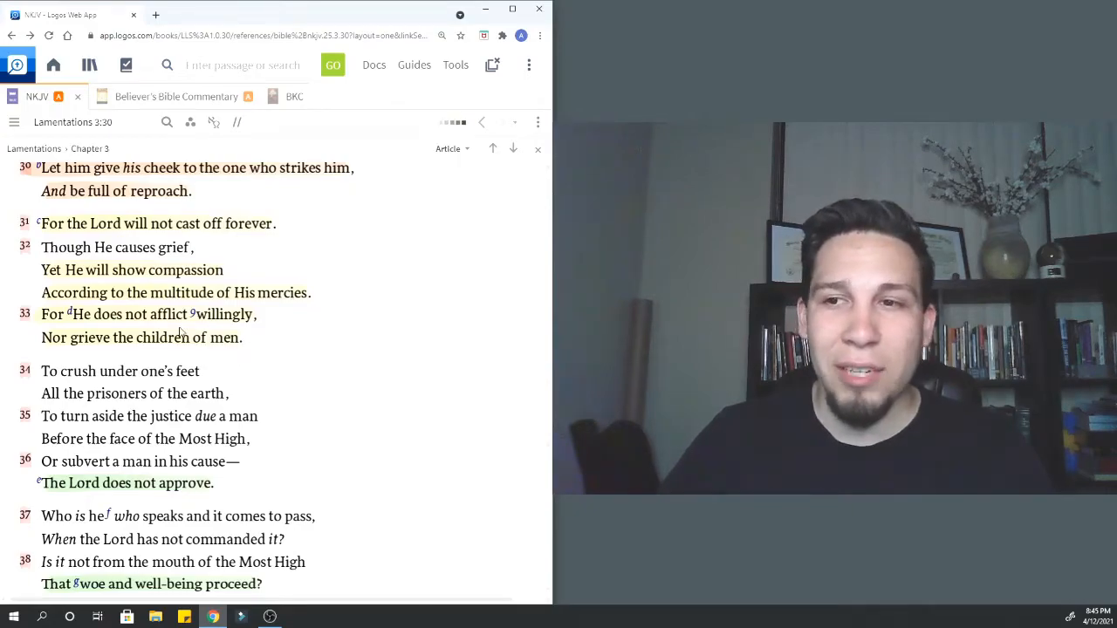
left_click_drag(125, 314, 256, 314)
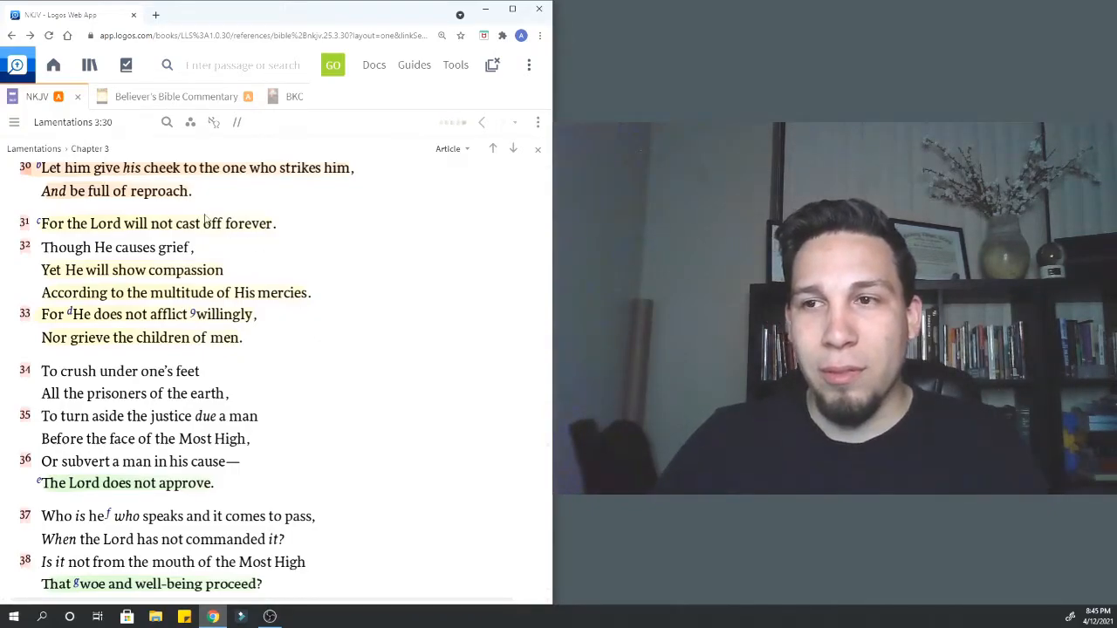
double_click(157, 224)
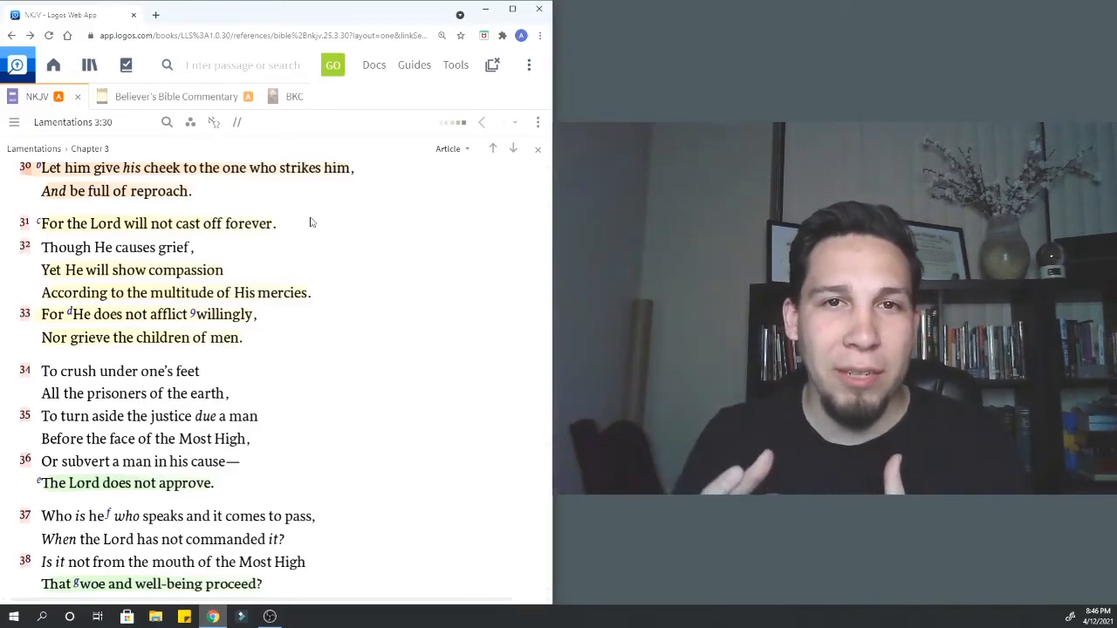
scroll("down", 3)
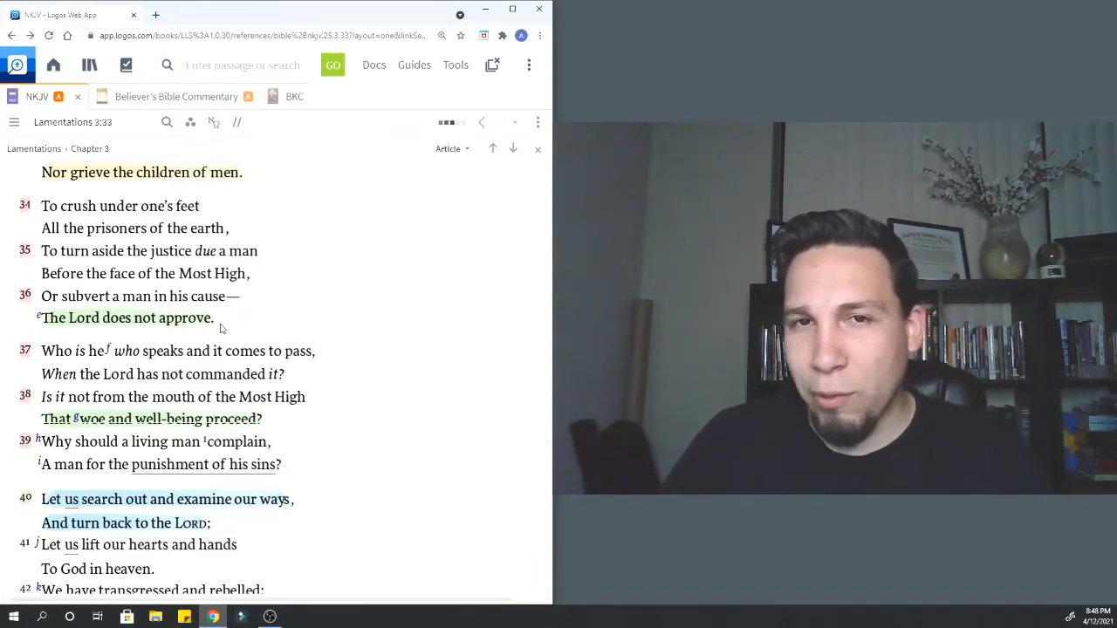
- Scroll so verse 37 opens the view, showing verses 37–44
scroll("down", 3)
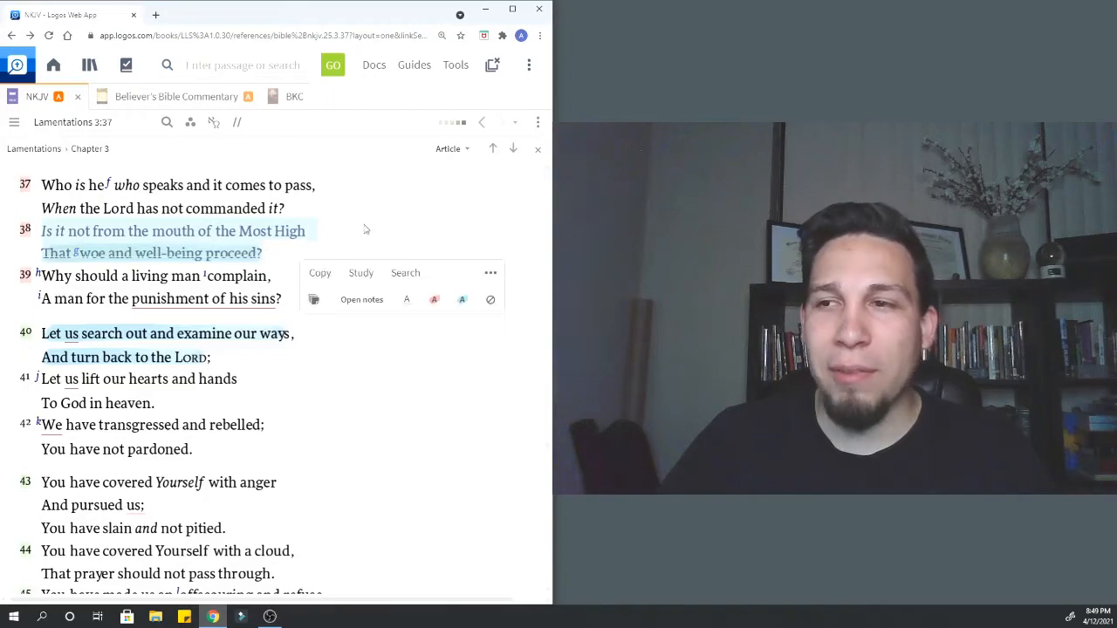
scroll("down", 3)
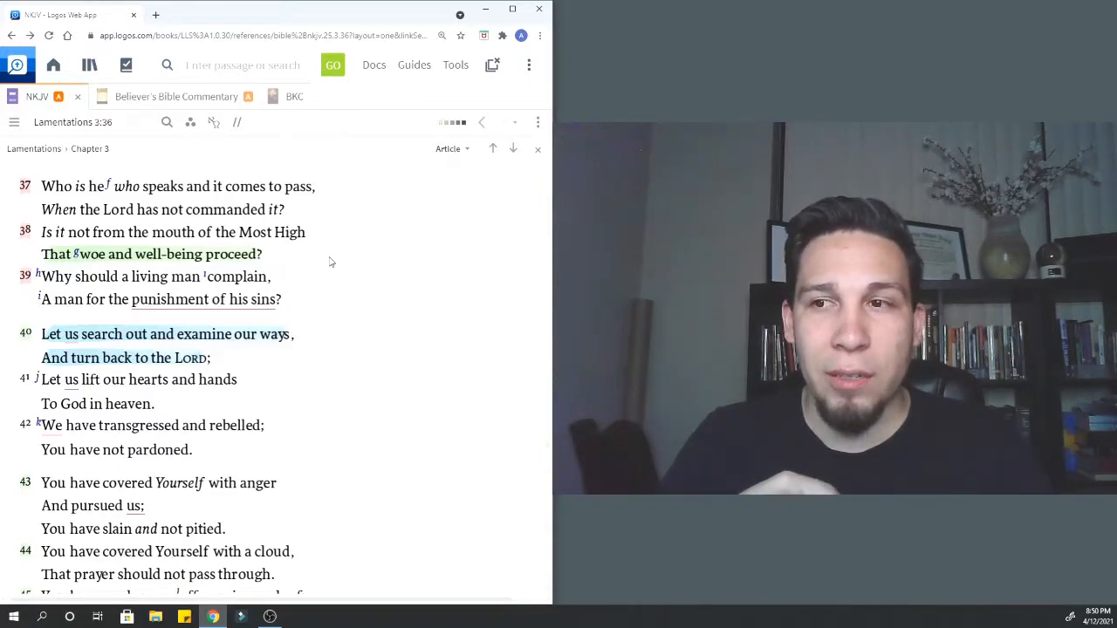
- Scroll down to show verses 40–47 of Lamentations 3
scroll("down", 3)
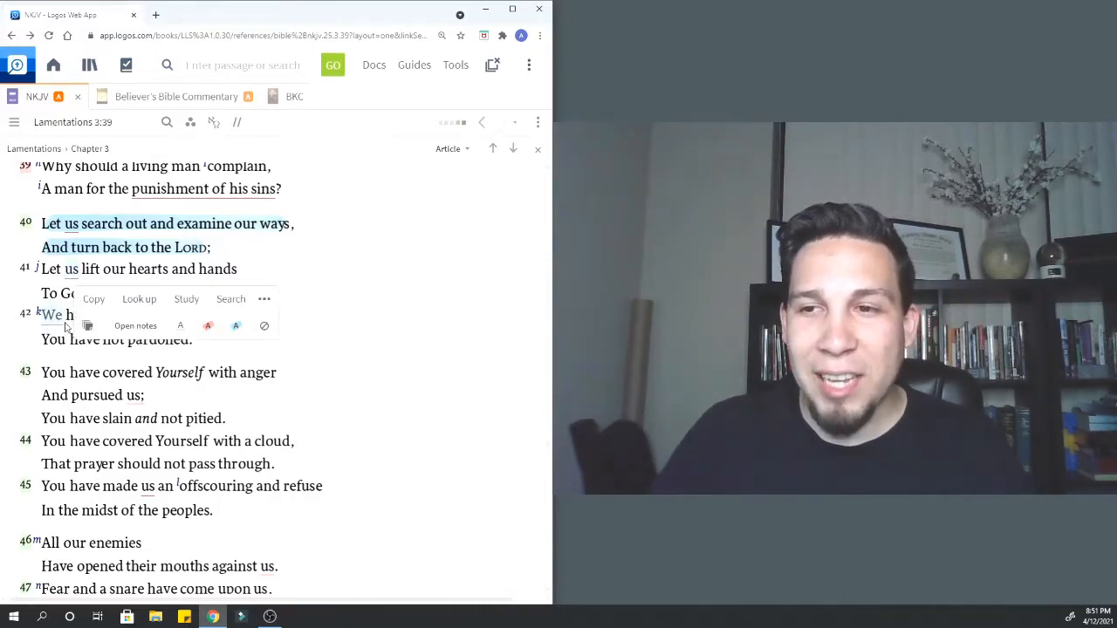
- Dismiss the verse 42 selection and scroll on toward verse 45's 'offscouring and refuse'
left_click(349, 297)
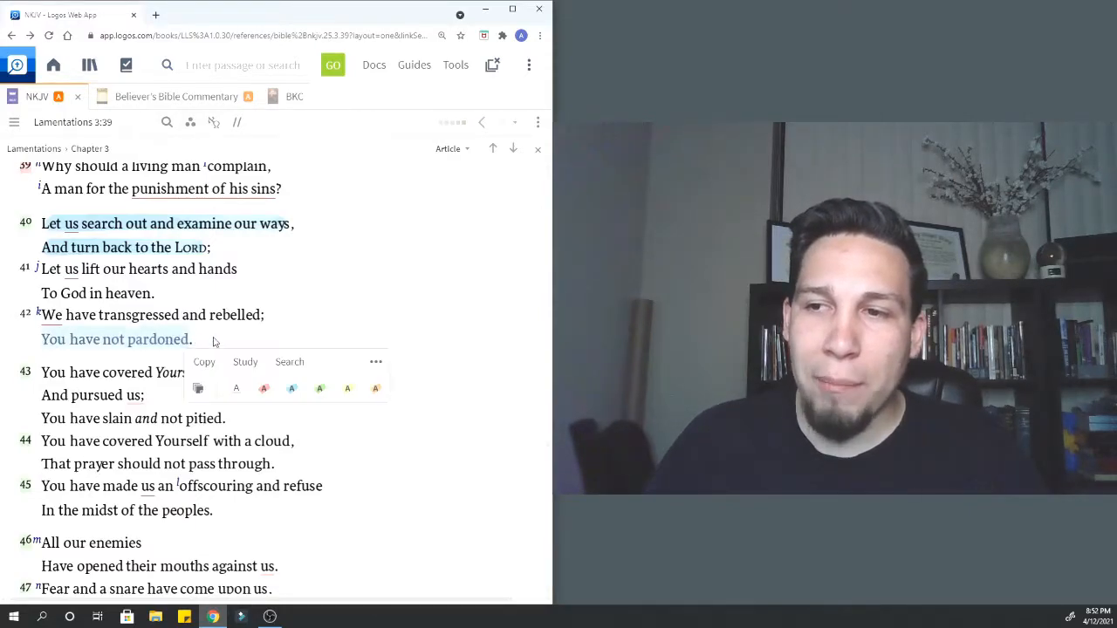
scroll("down", 3)
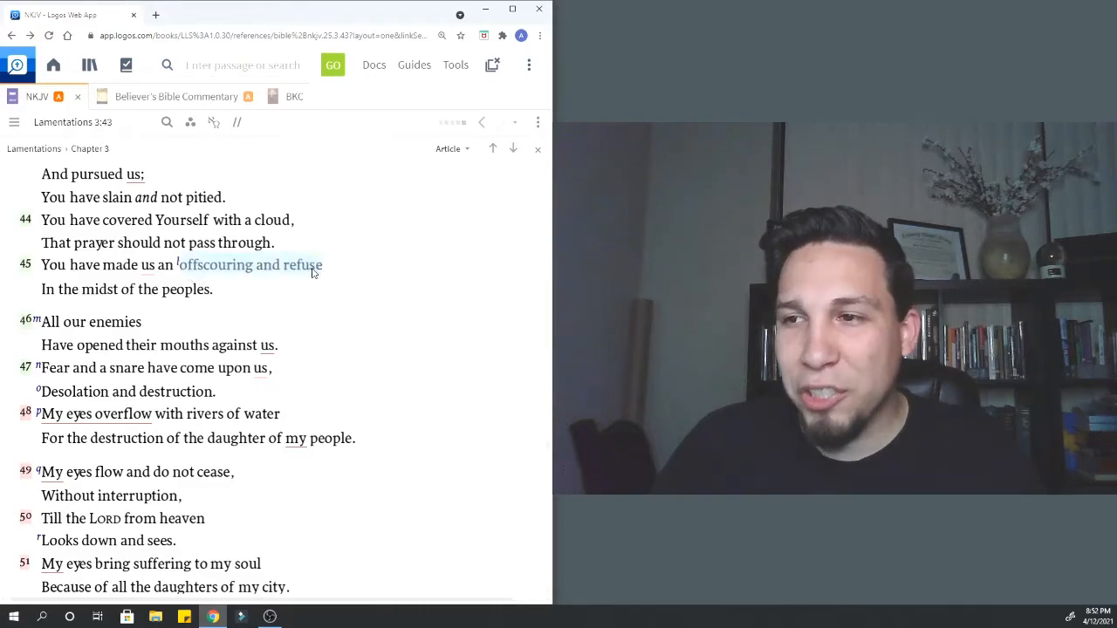
- Scroll Lamentations 3 until verse 46 tops the pane and verse 54 appears
scroll("down", 3)
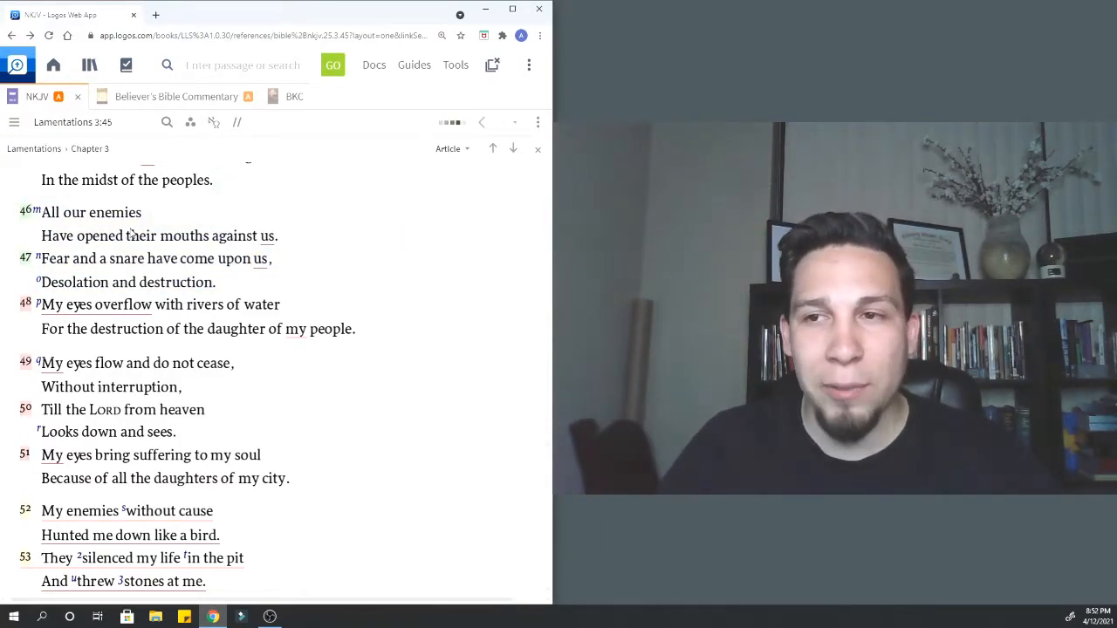
scroll("down", 3)
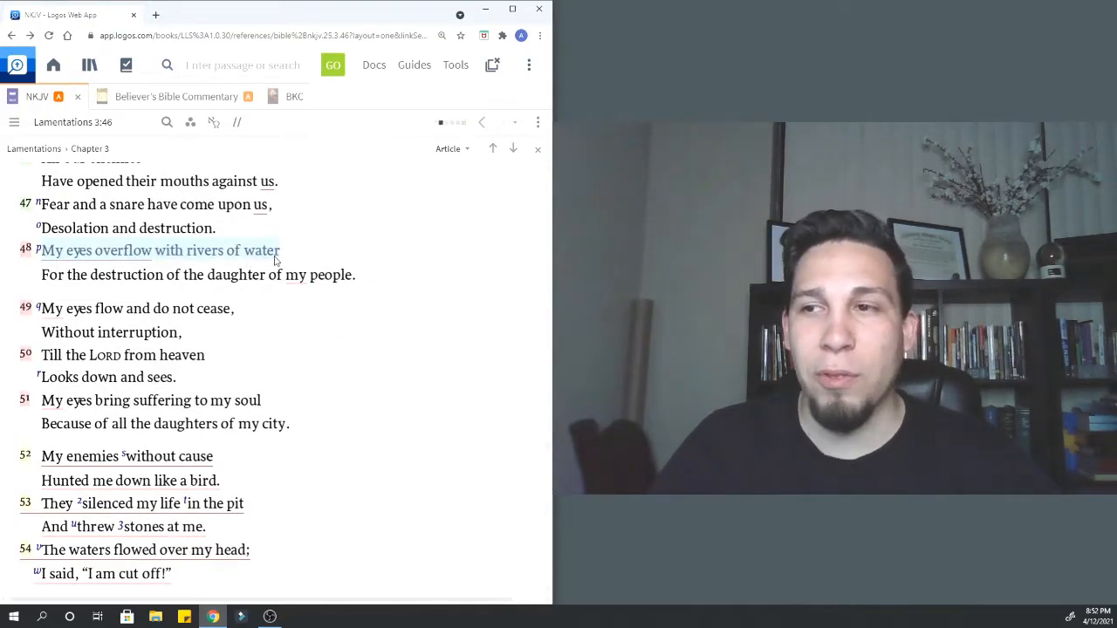
- Open verse 48's options, then close them without highlighting anything
left_click(174, 262)
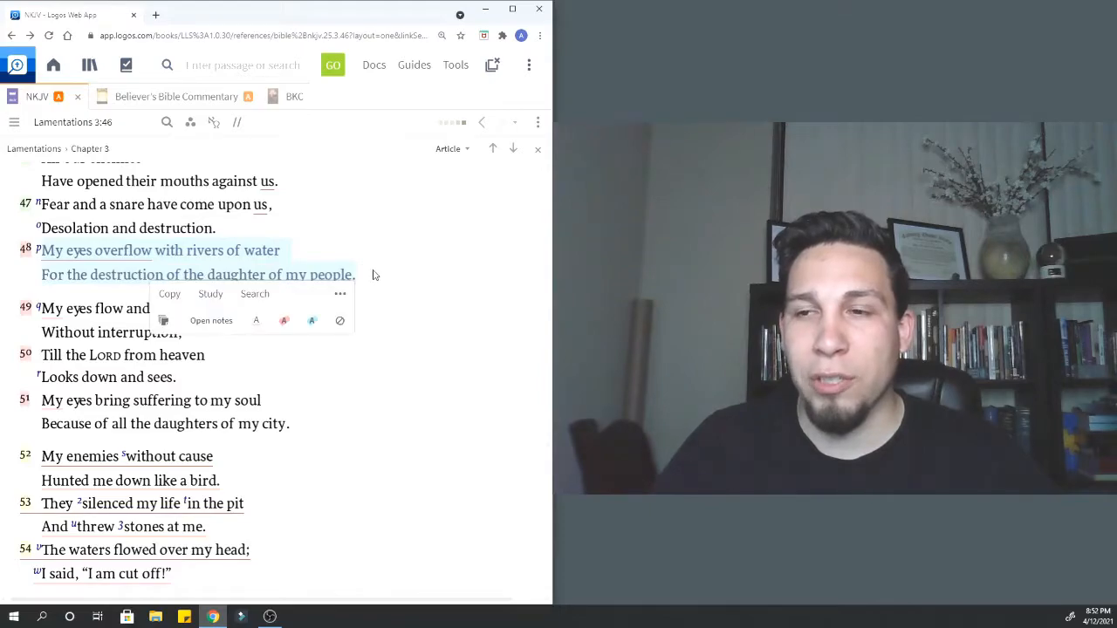
left_click(122, 297)
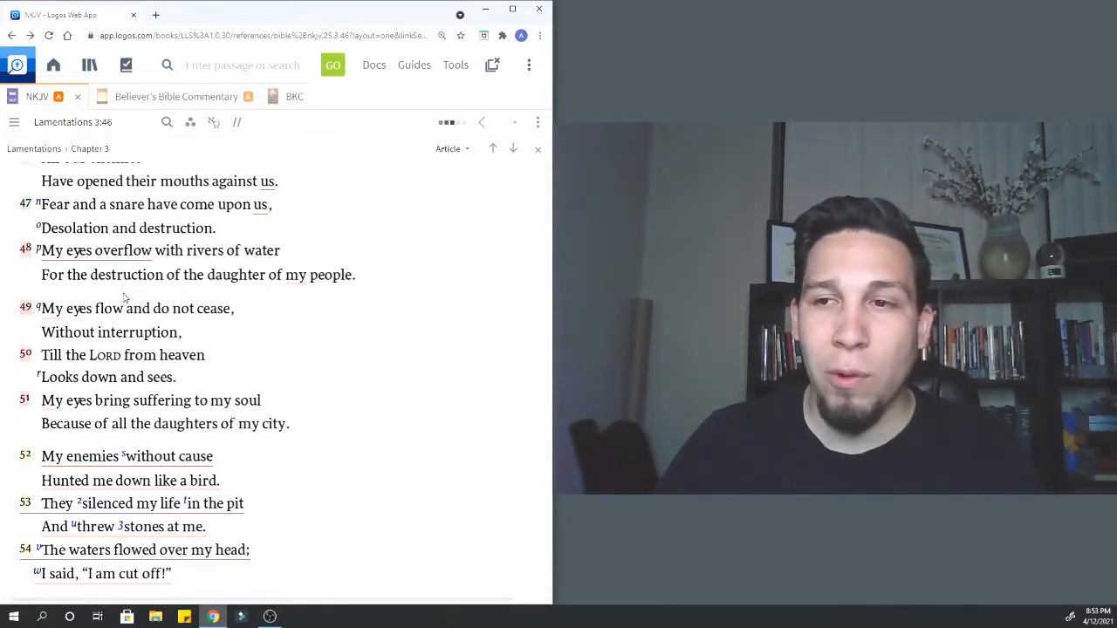
- Scroll so verse 51 tops the pane, showing highlighted verses 55–57
scroll("down", 3)
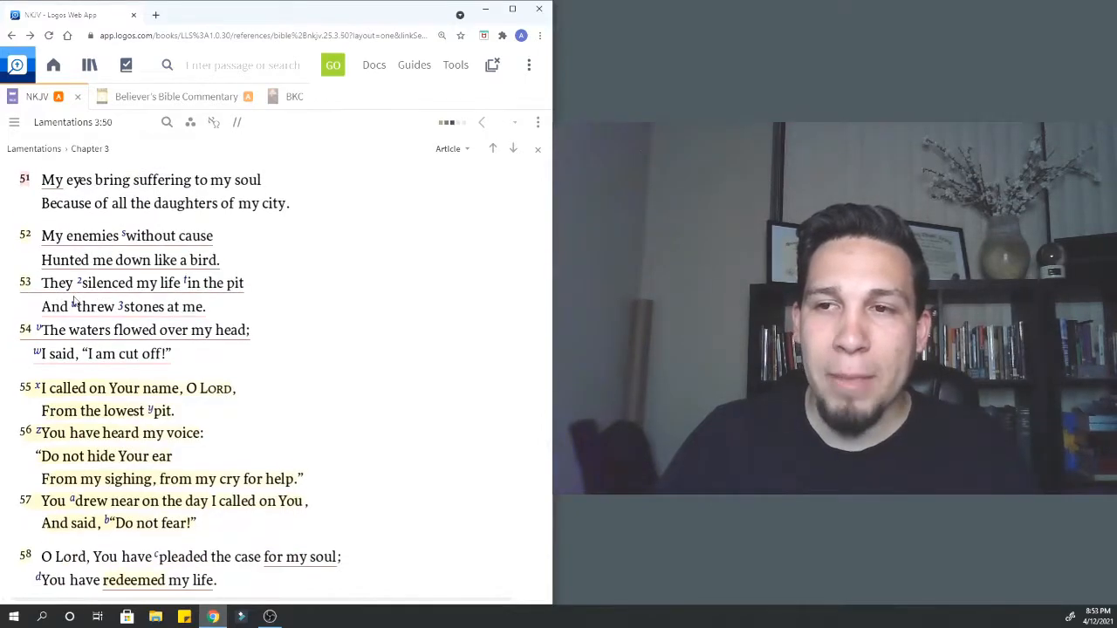
left_click_drag(41, 236, 197, 523)
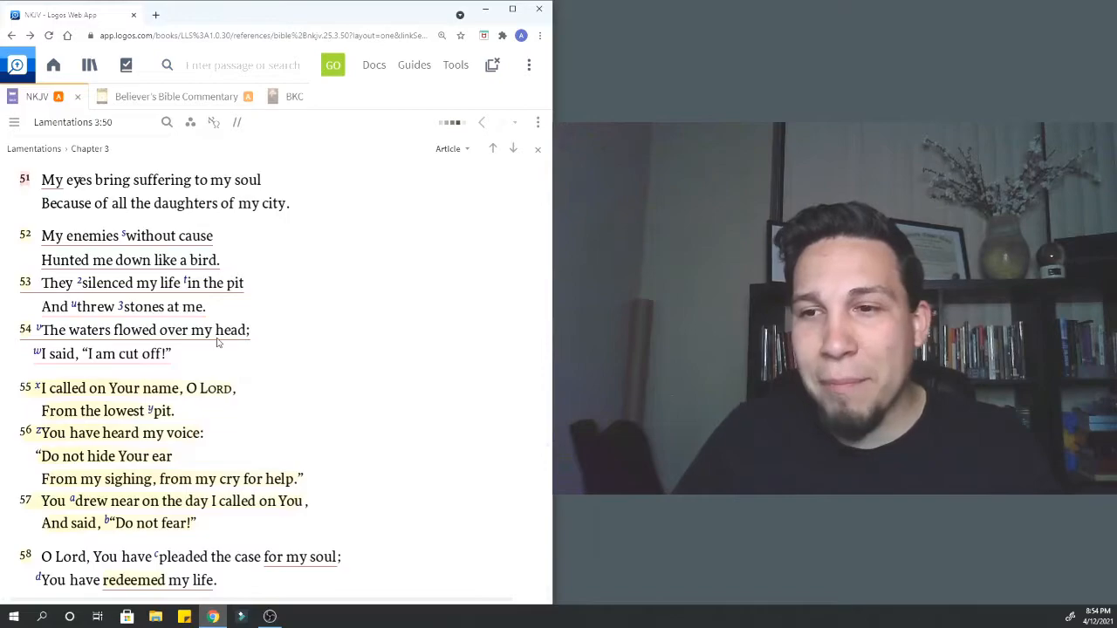
- Scroll slightly so verse 52 sits at the top, showing verses 52–59
scroll("down", 3)
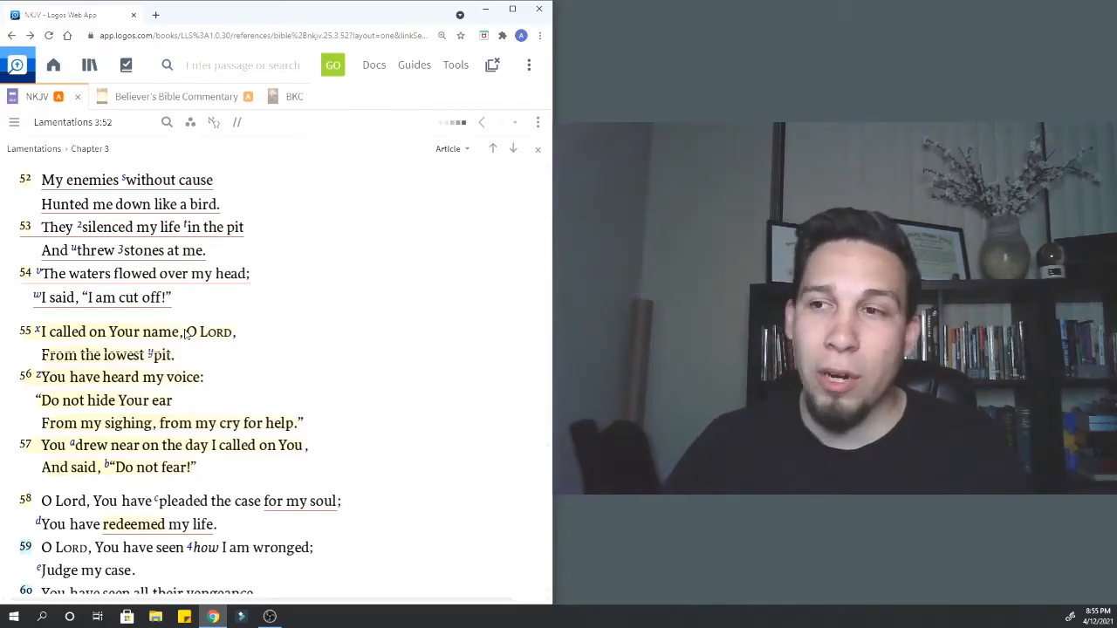
- Scroll to verse 58, showing through 'Pursue and destroy them' in verse 66
scroll("down", 3)
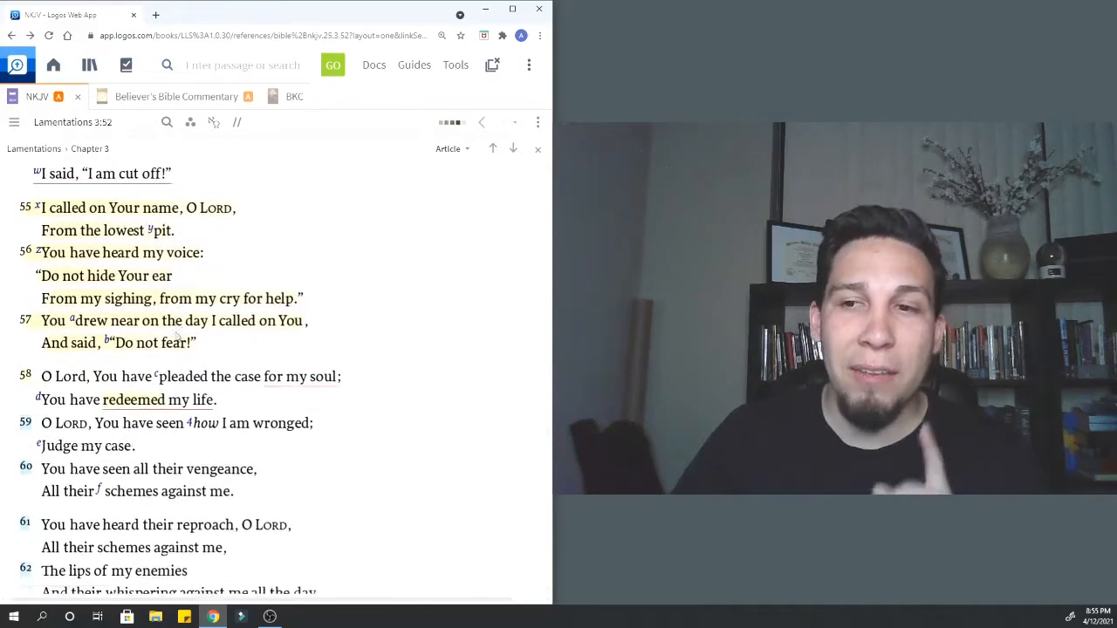
scroll("down", 3)
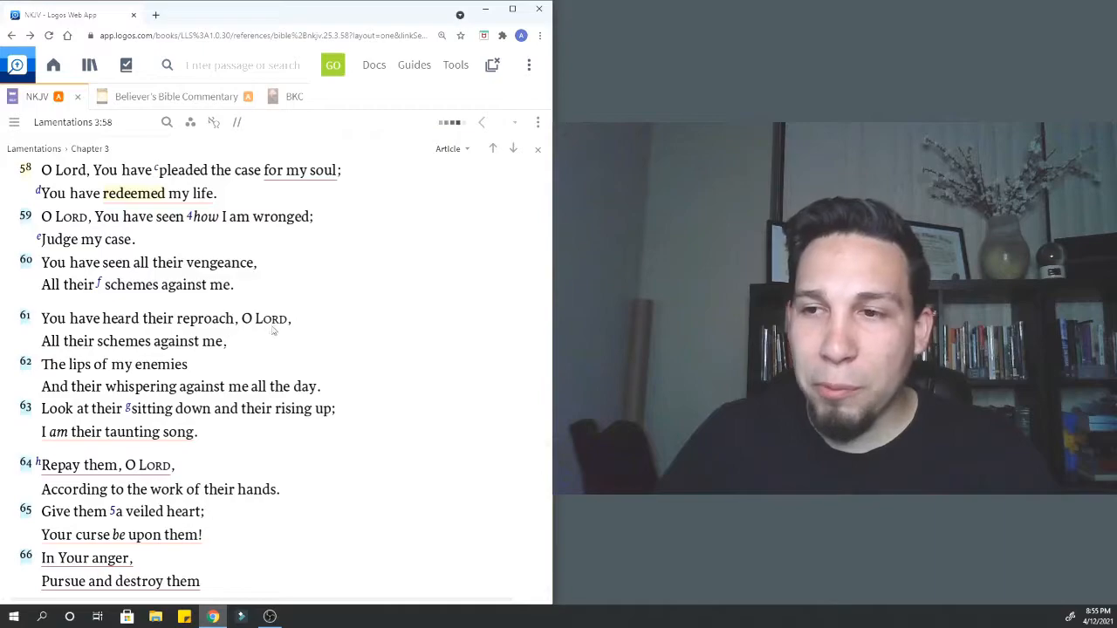
- Scroll past verse 66 until chapter 4's heading 'The Degradation of Zion' appears
scroll("down", 3)
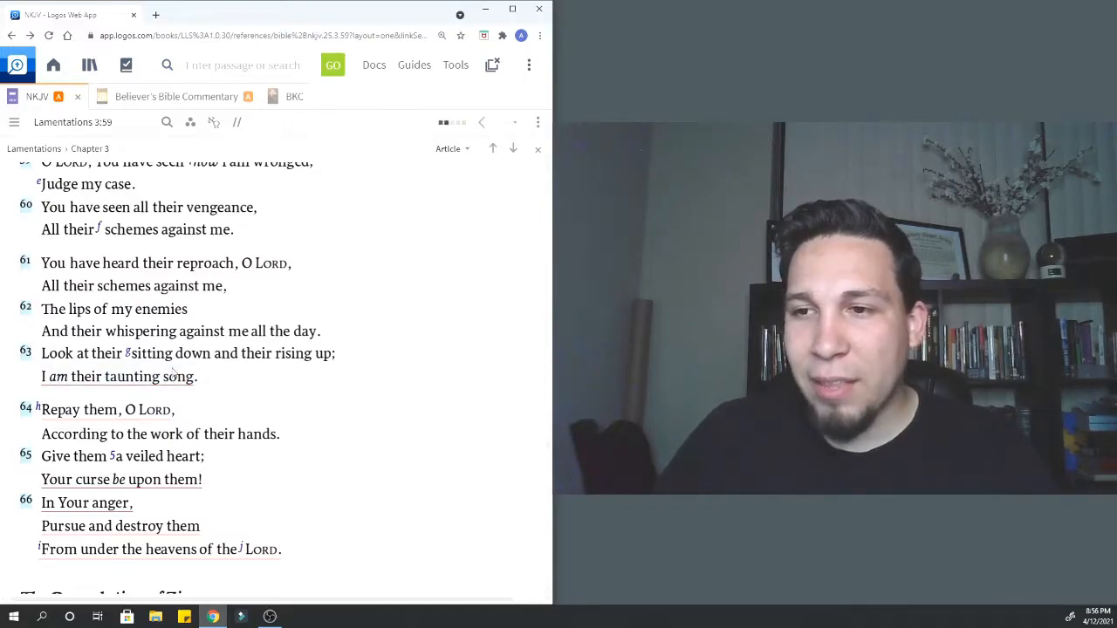
scroll("down", 3)
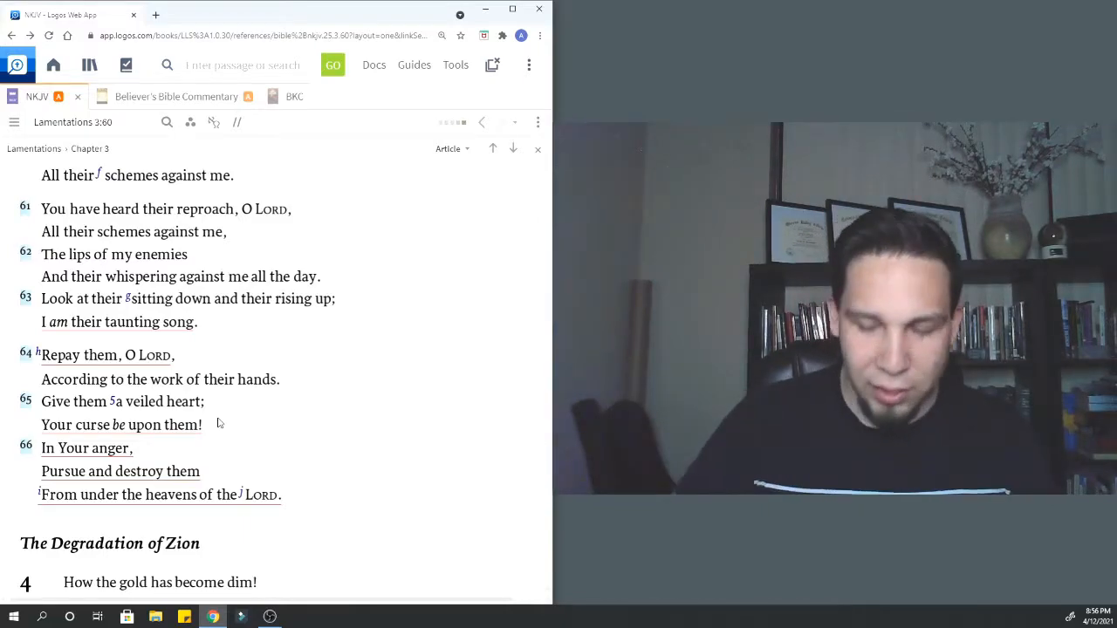
- Scroll the NKJV pane to show verses 60–66 at the chapter's end
scroll("down", 3)
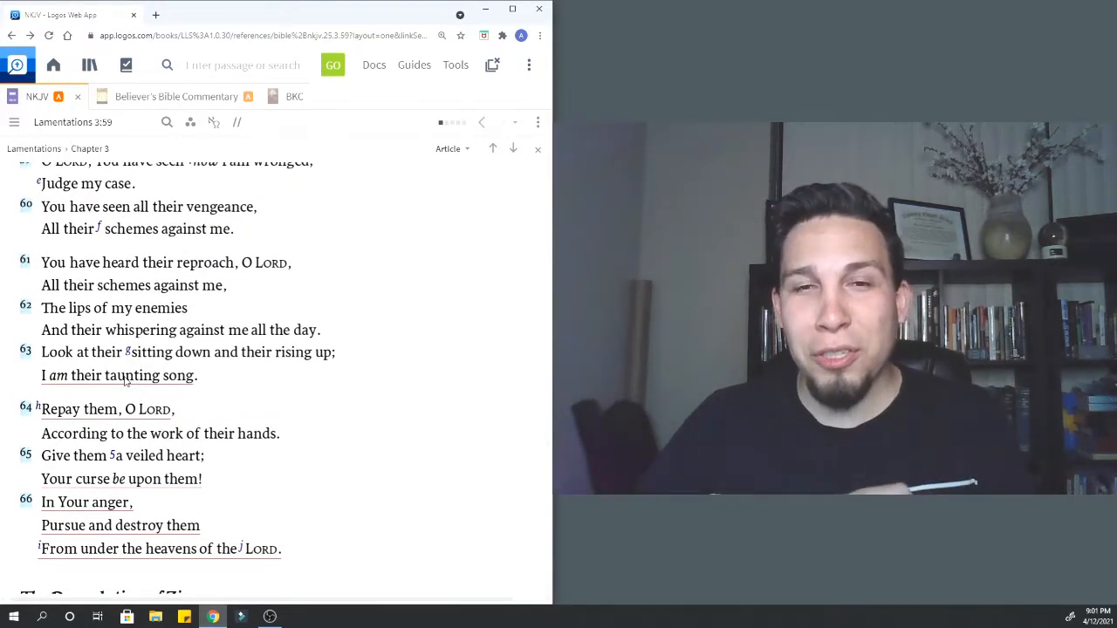
- Select verse 65's line 'Your curse be upon them!' for underlining
scroll("down", 3)
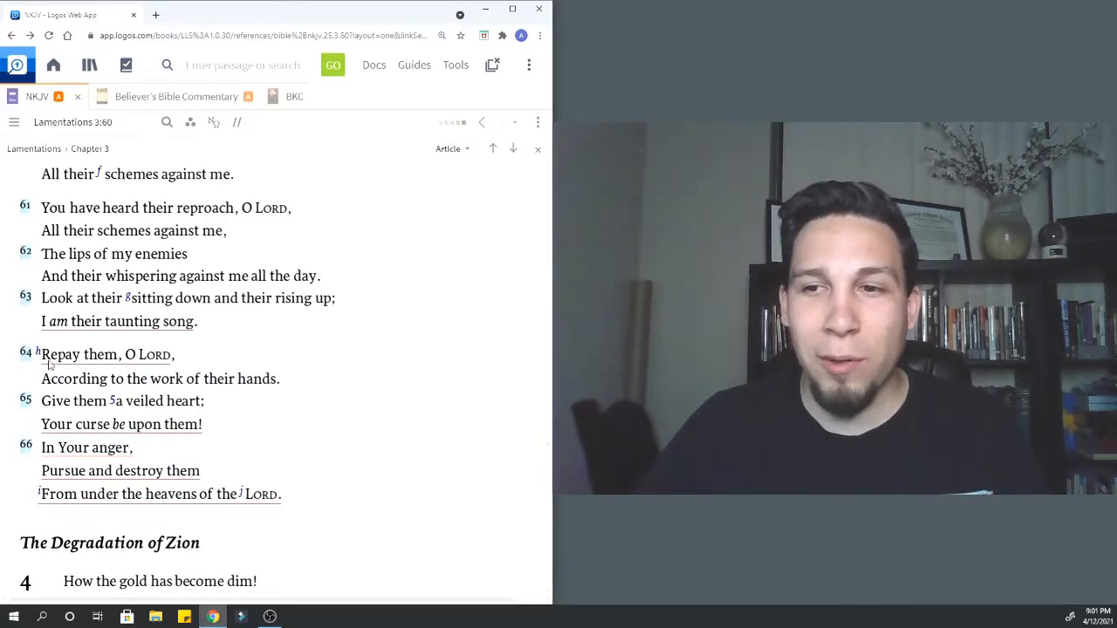
double_click(104, 354)
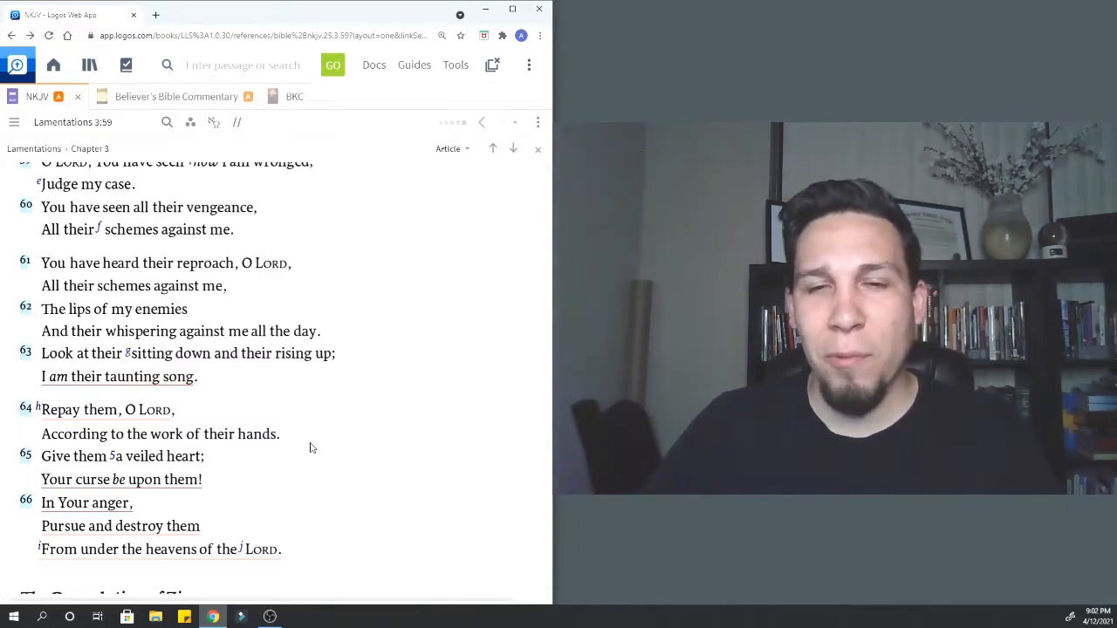
mouse_move(196, 498)
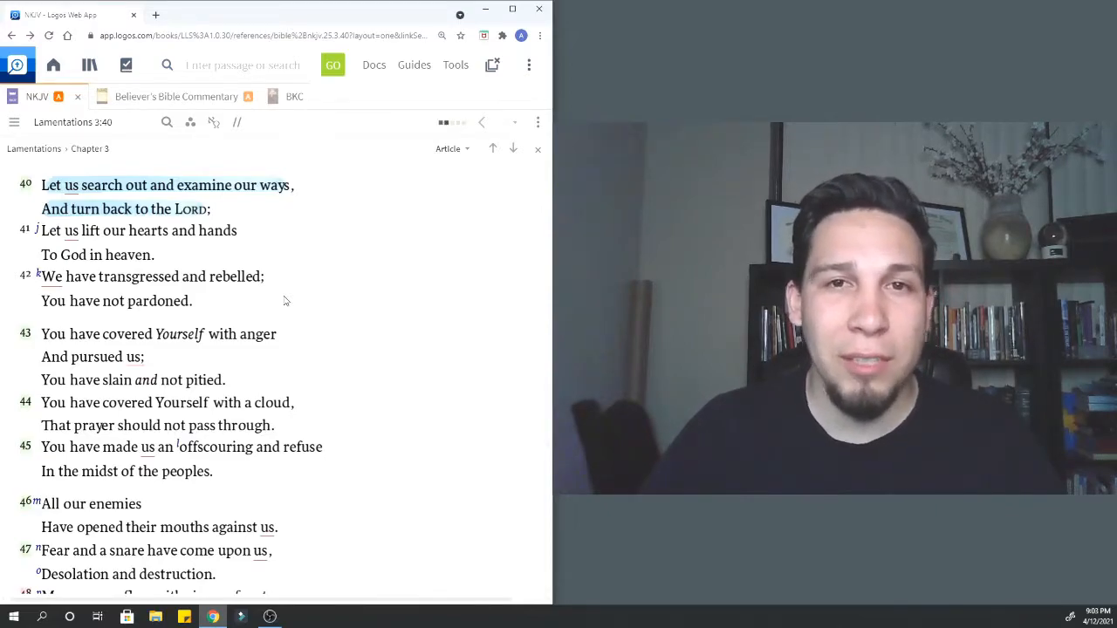
mouse_move(321, 306)
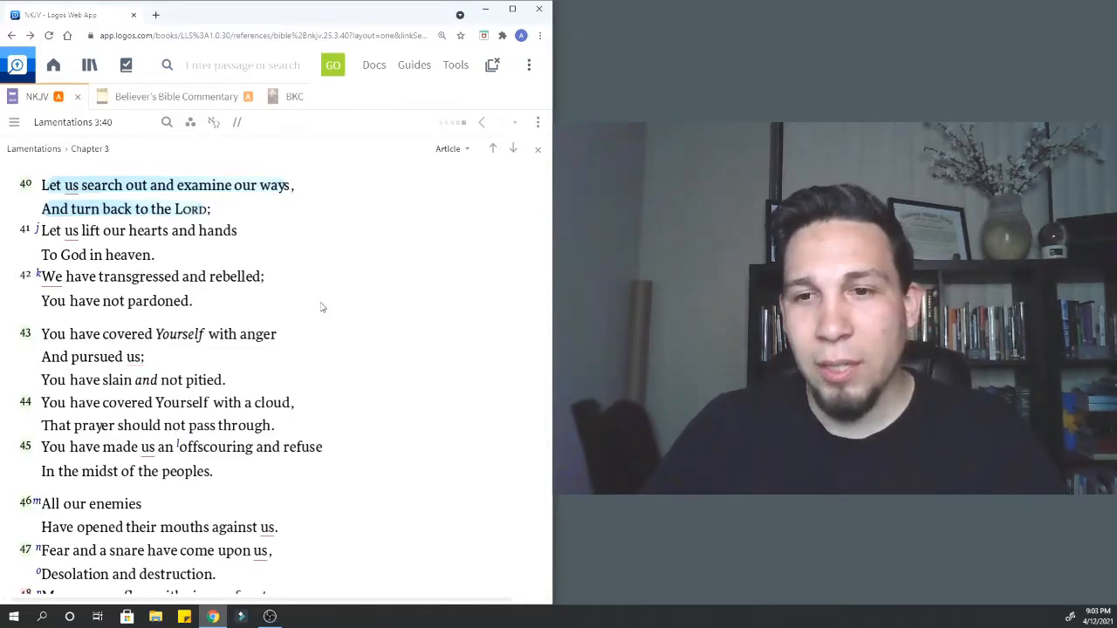